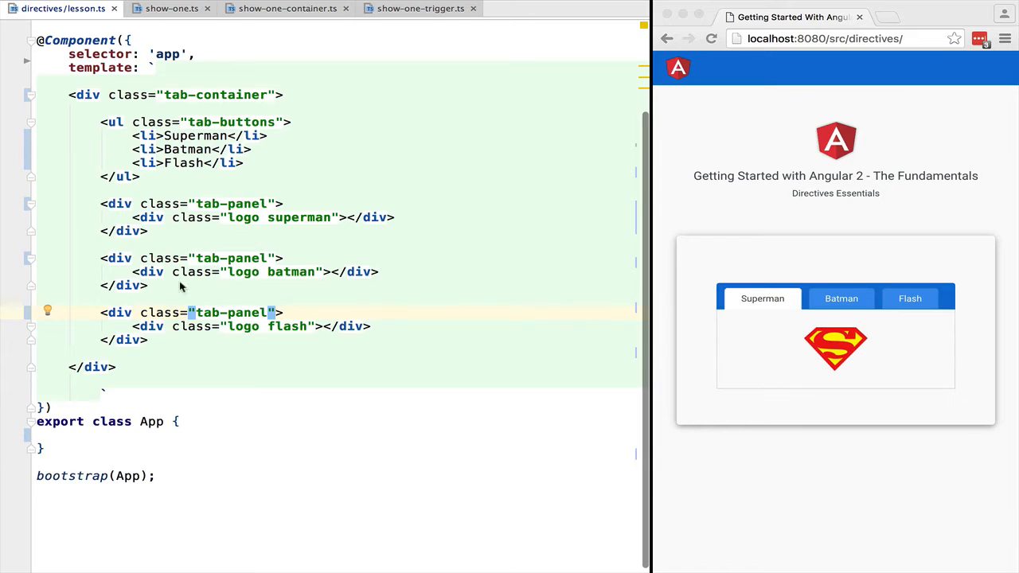
pyautogui.moveTo(199, 127)
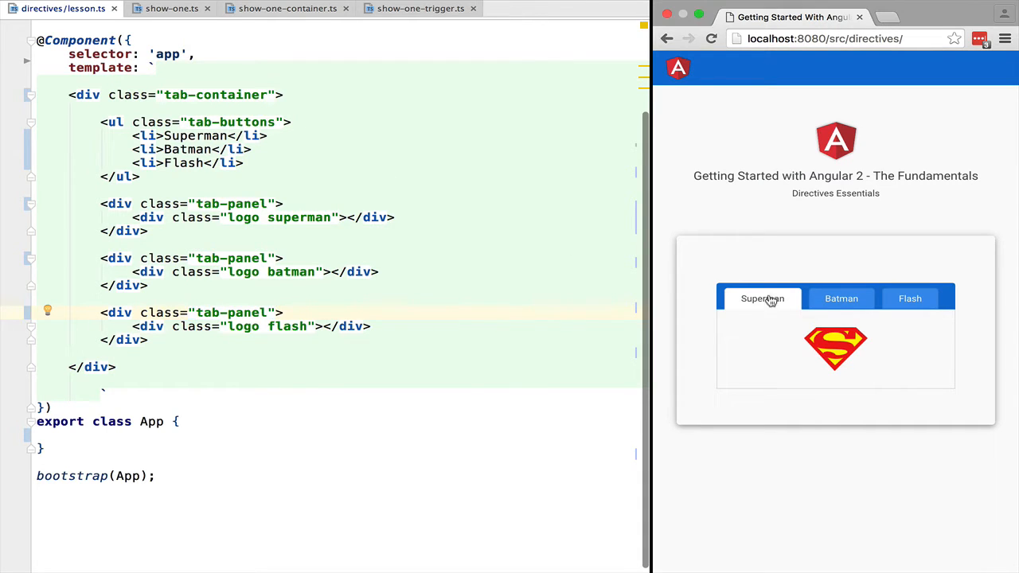
# Step: In the preview, show the Flash panel, then switch back to the Superman panel
pyautogui.click(910, 299)
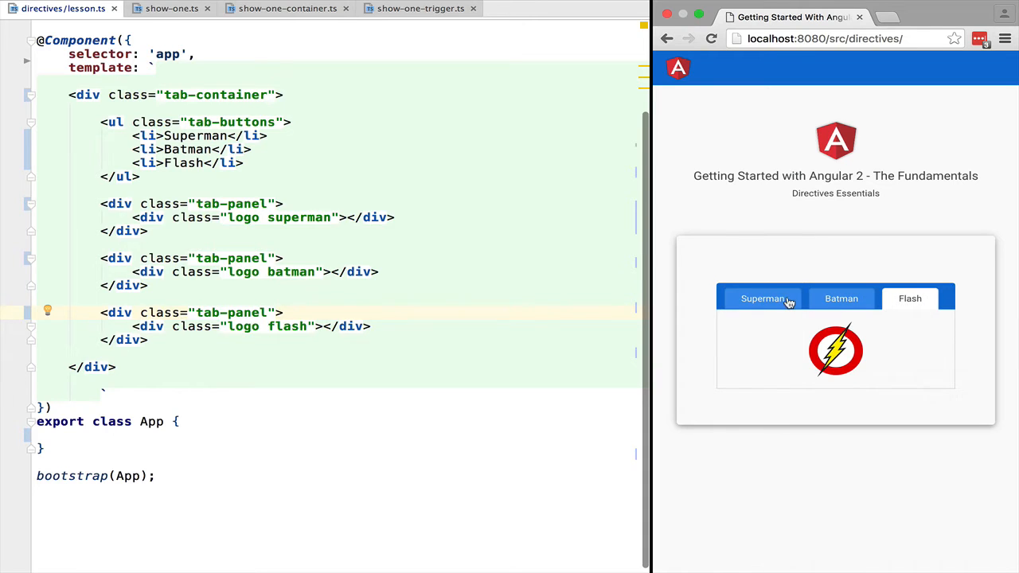
pyautogui.click(762, 299)
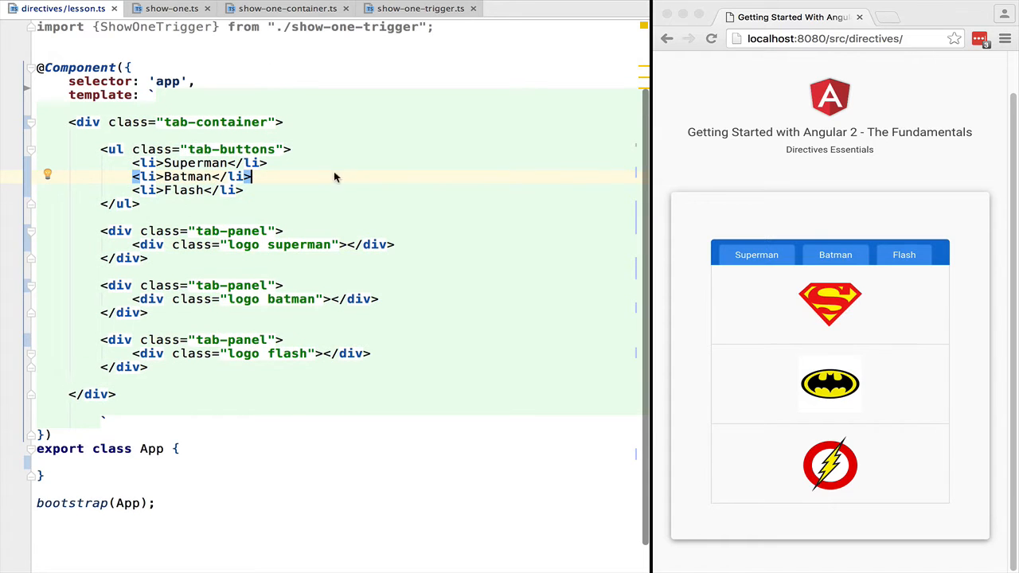
# Step: Add the showOneContainer attribute to the tab-container div in lesson.ts
pyautogui.write('s')
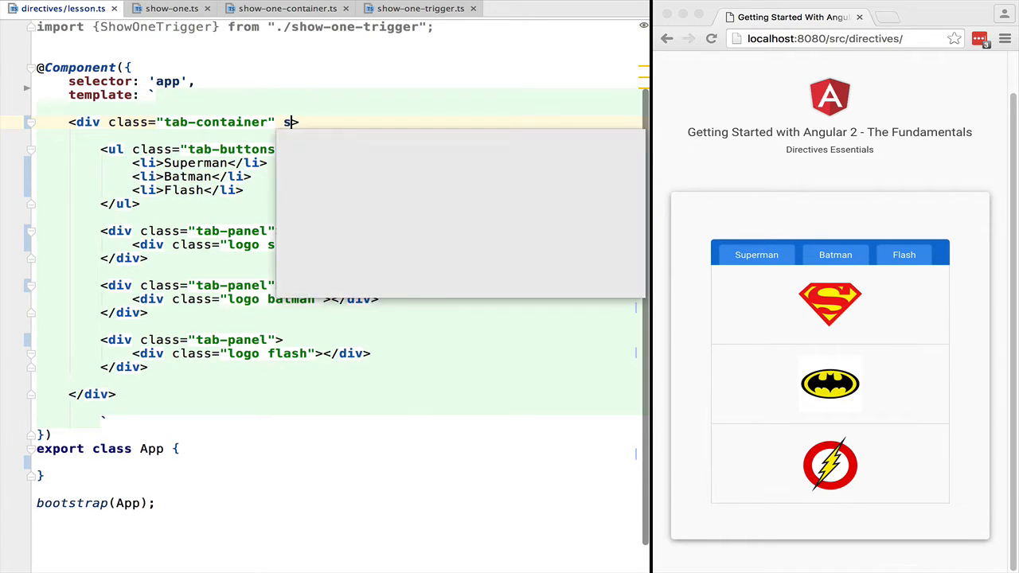
pyautogui.write('howOneContainer')
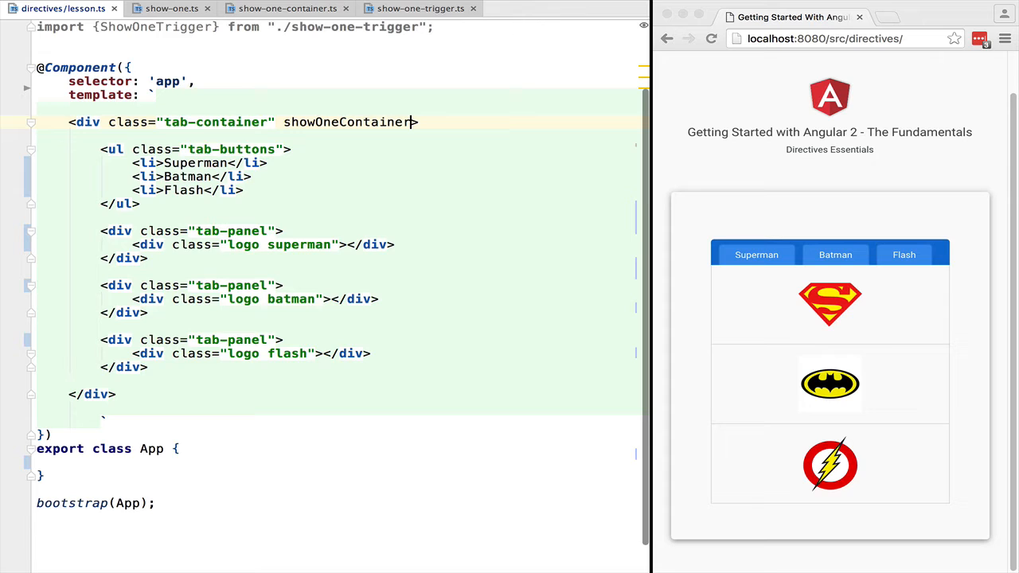
pyautogui.doubleClick(347, 122)
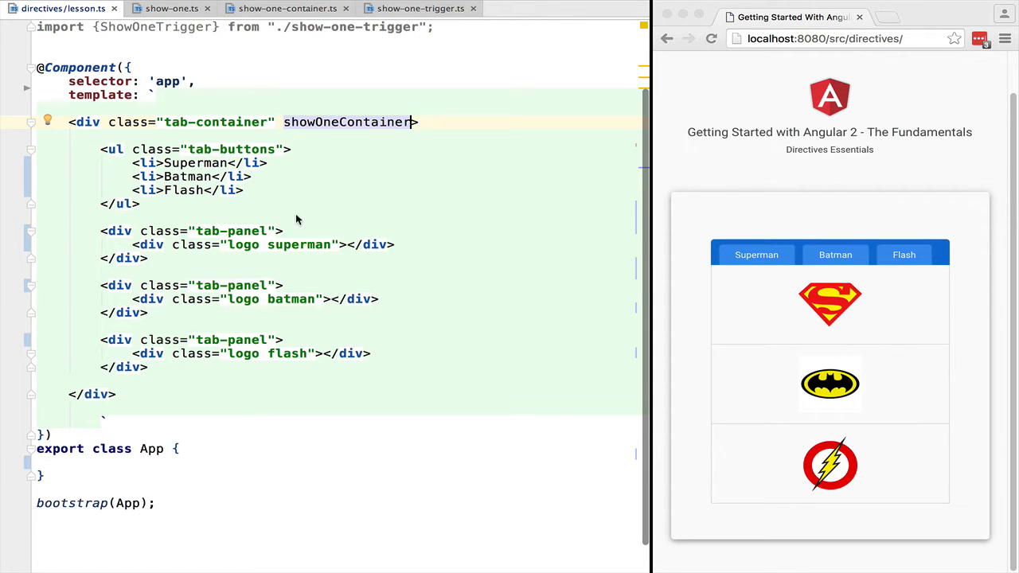
# Step: Tag the three tab panels with showOne ids superman, batman and flash
pyautogui.write('s')
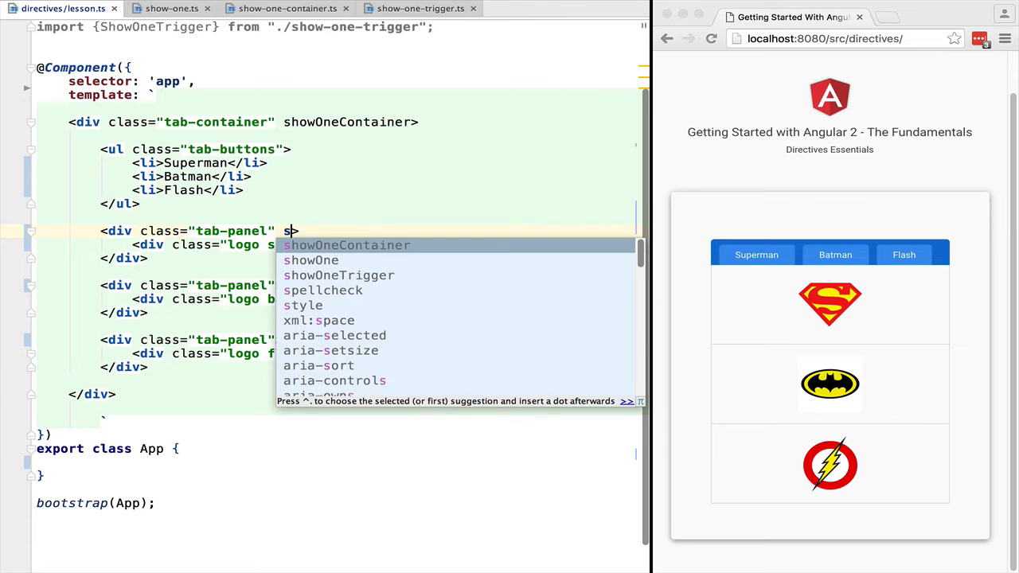
pyautogui.write('howOne="superman')
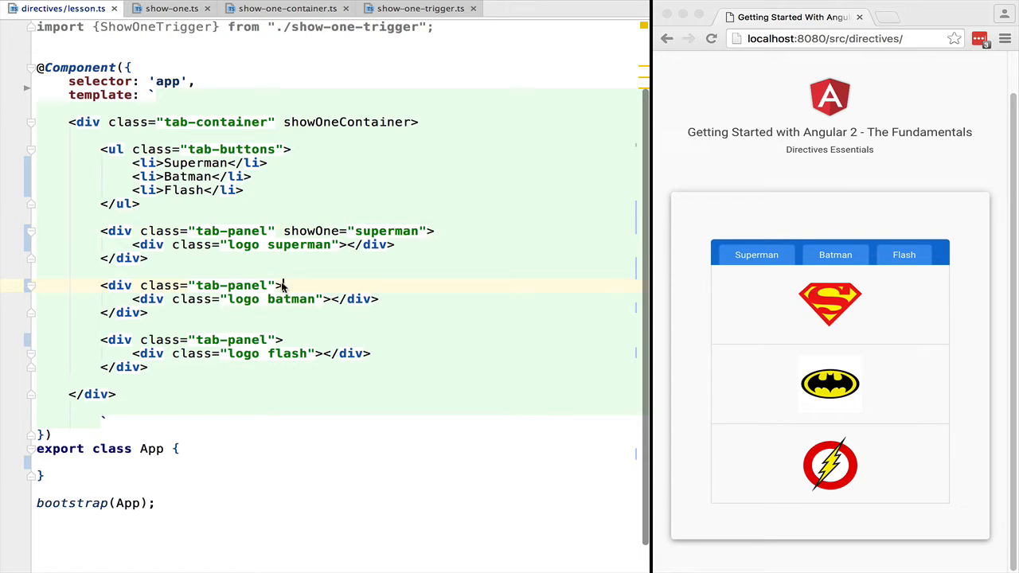
pyautogui.write('showOne=""')
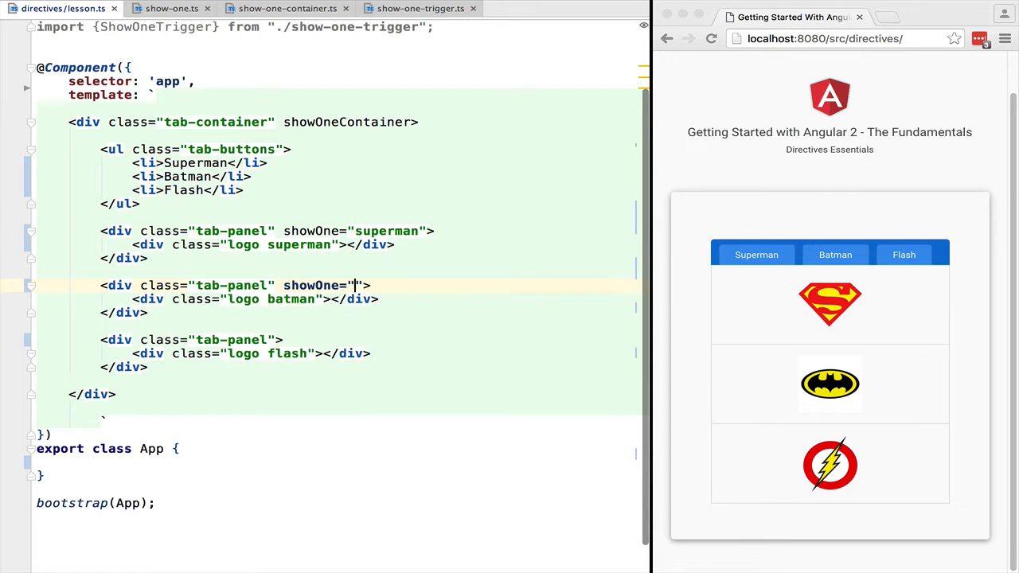
pyautogui.write('batman')
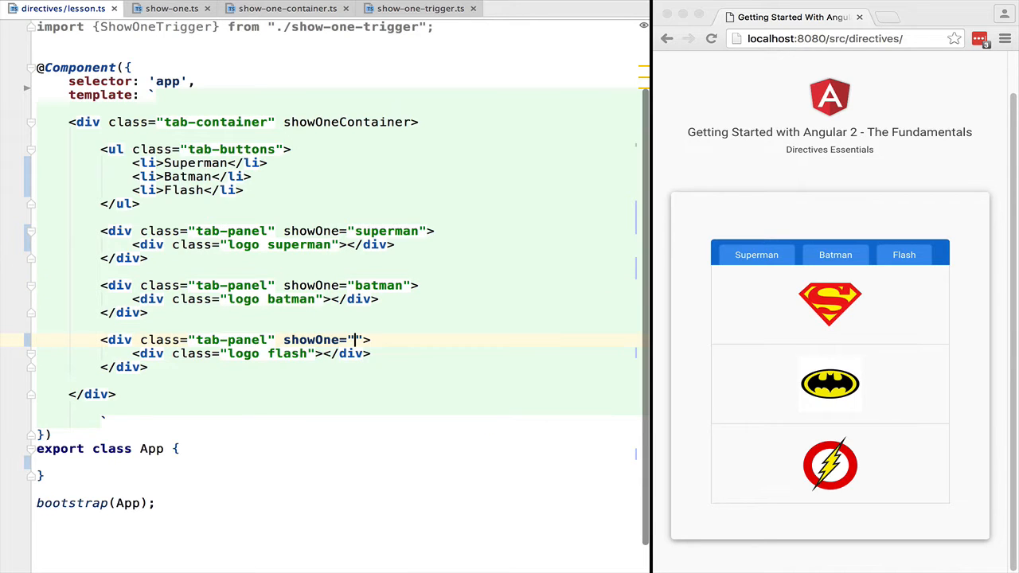
pyautogui.write('flash')
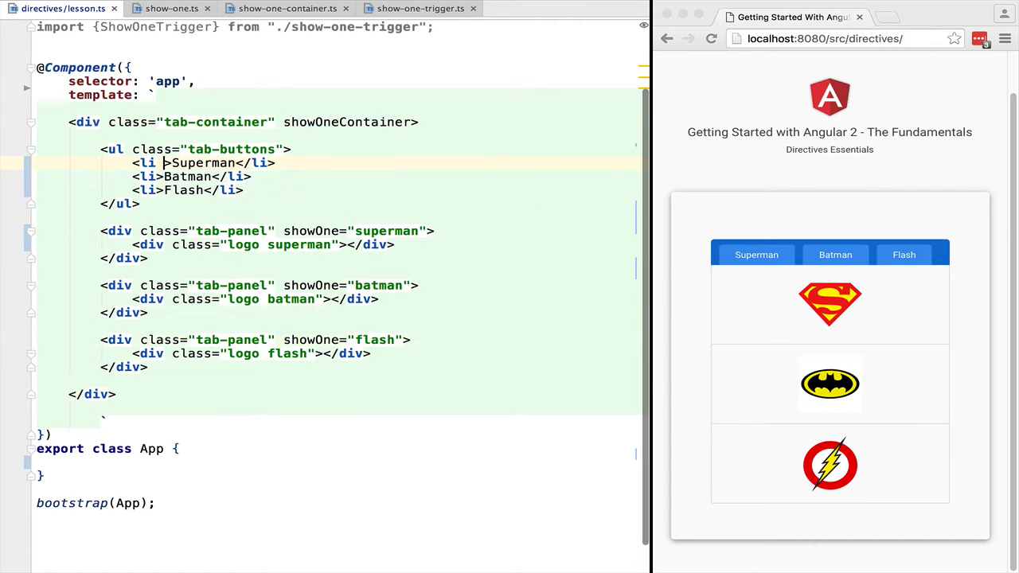
# Step: Give the list items showOneTrigger ids superman, batman and flash
pyautogui.write('showOneTrigger=""')
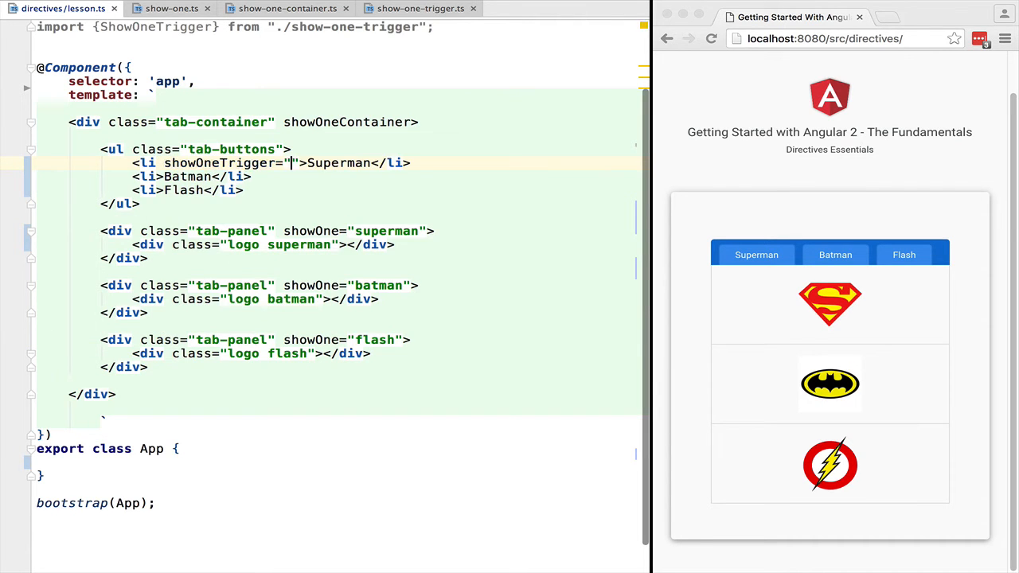
pyautogui.write('superman')
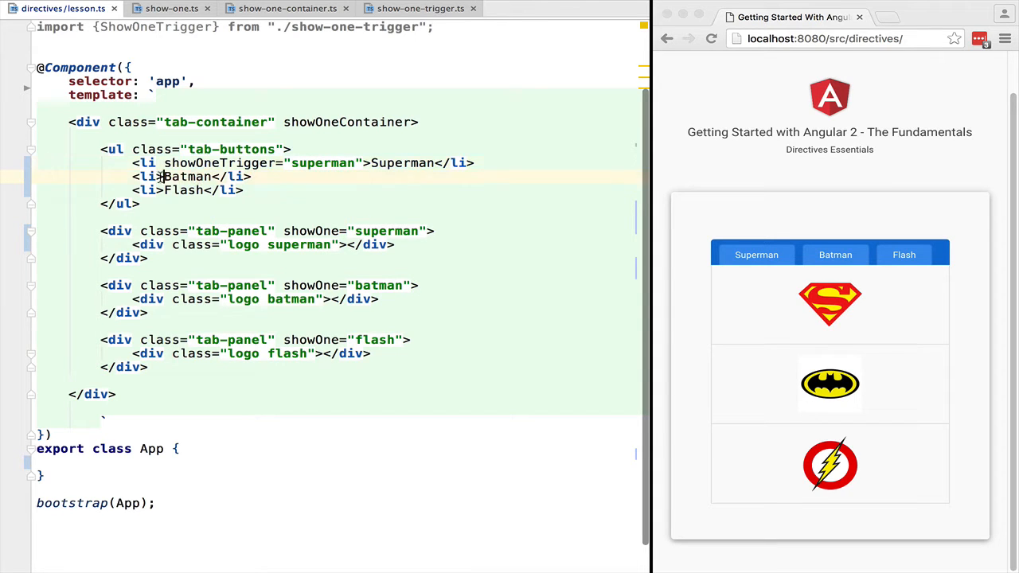
pyautogui.write('sh')
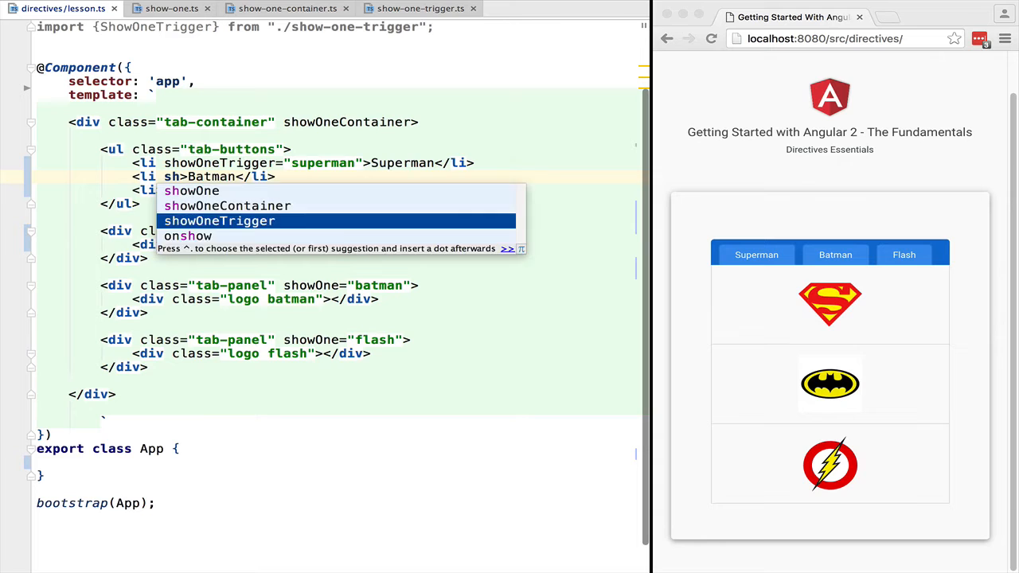
pyautogui.write('showOneTrigger="batman"')
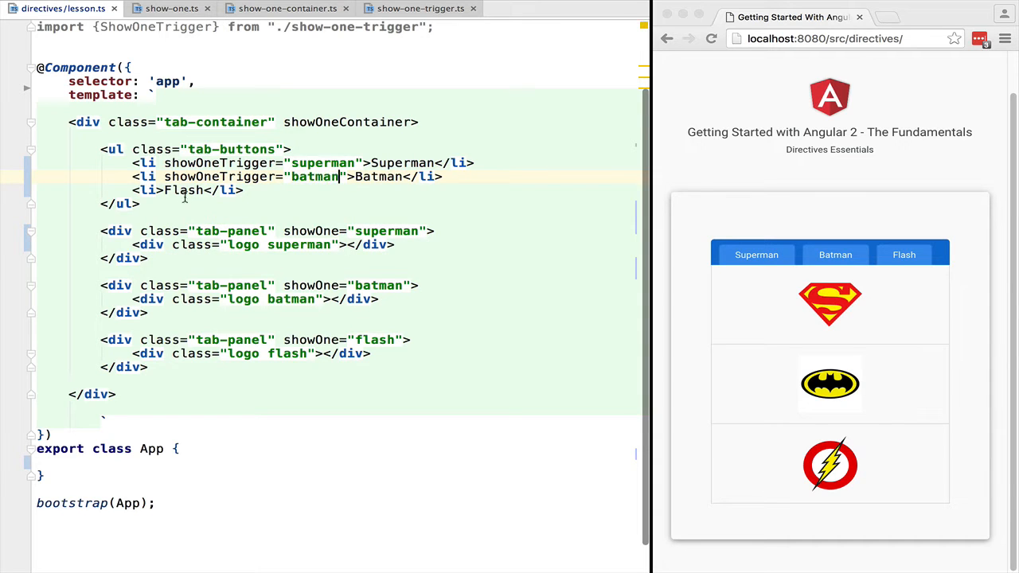
pyautogui.write('showOneTrigger="f')
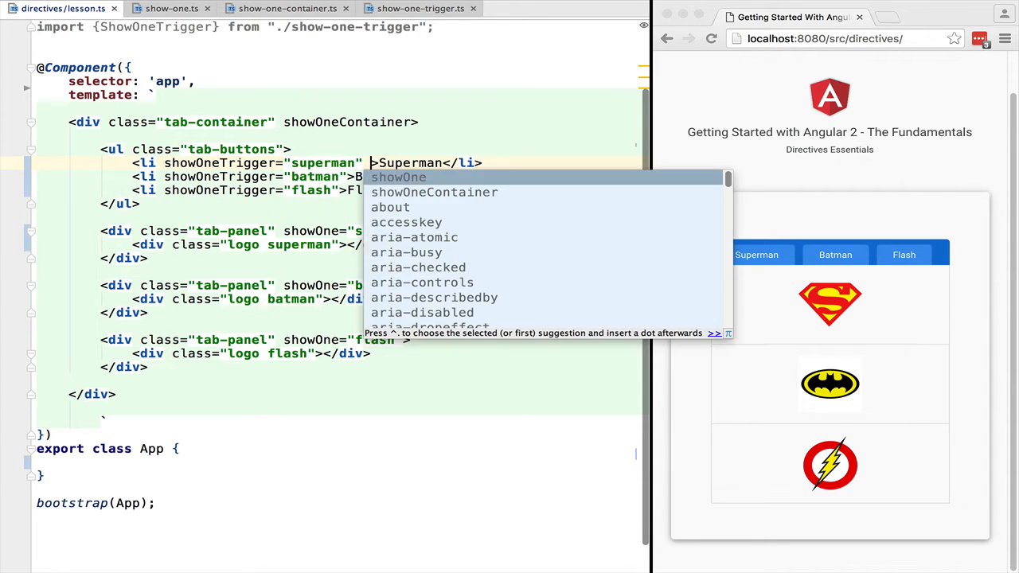
# Step: Add [active]="true" to the Superman tab and the superman panel
pyautogui.write('[a')
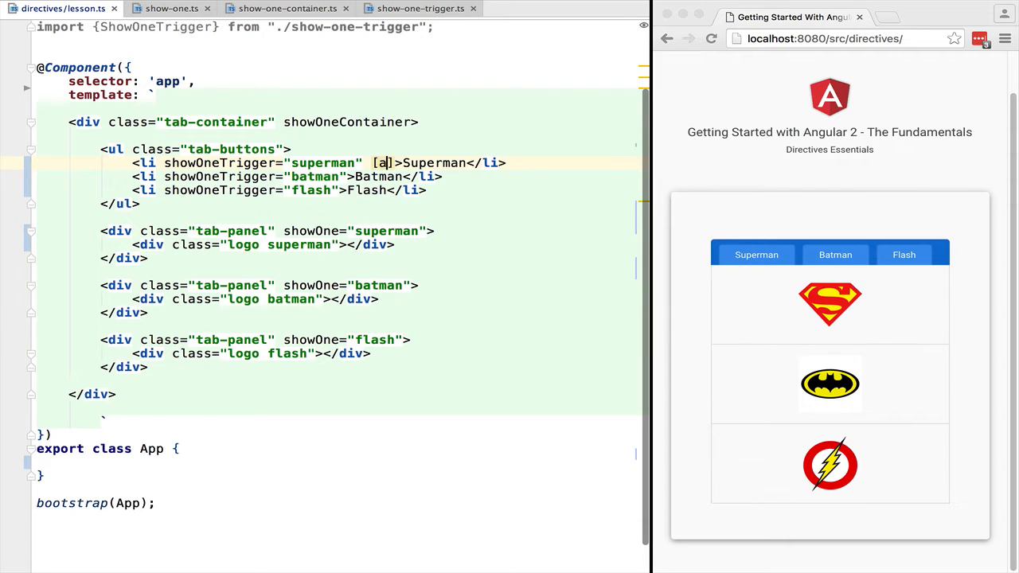
pyautogui.write('ctive')
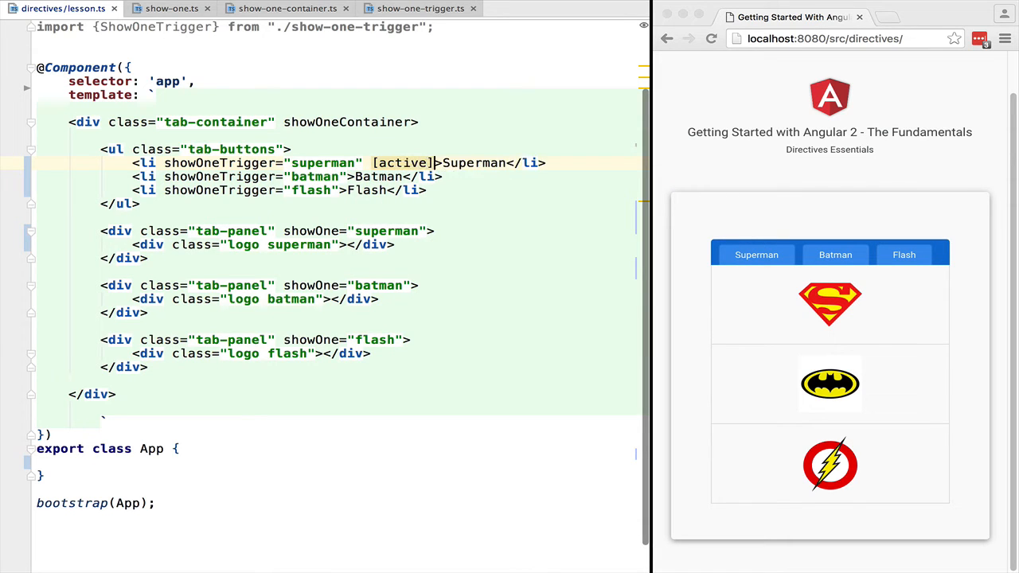
pyautogui.write('="true"')
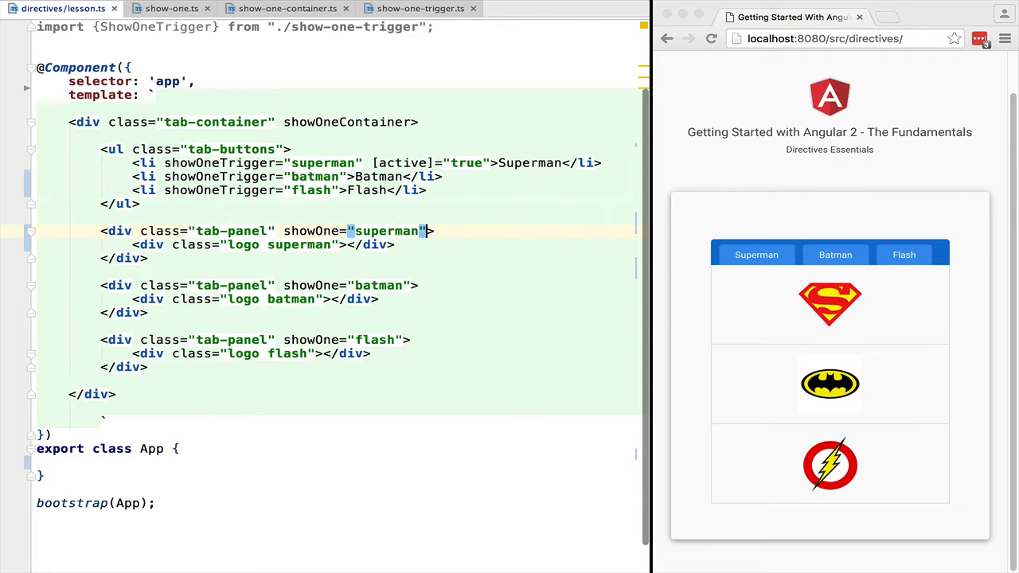
pyautogui.write('[active]="true')
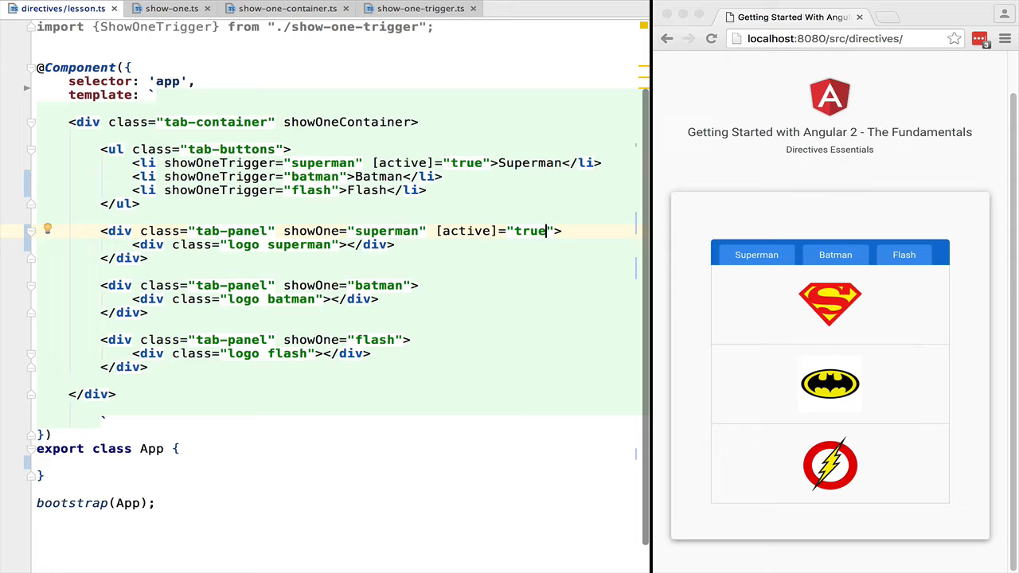
pyautogui.doubleClick(219, 176)
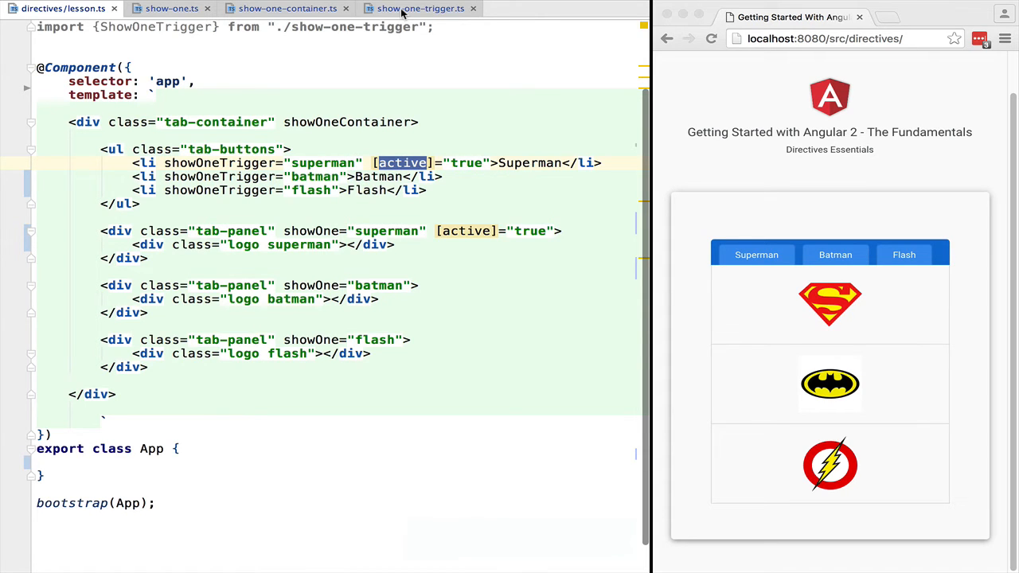
pyautogui.click(420, 8)
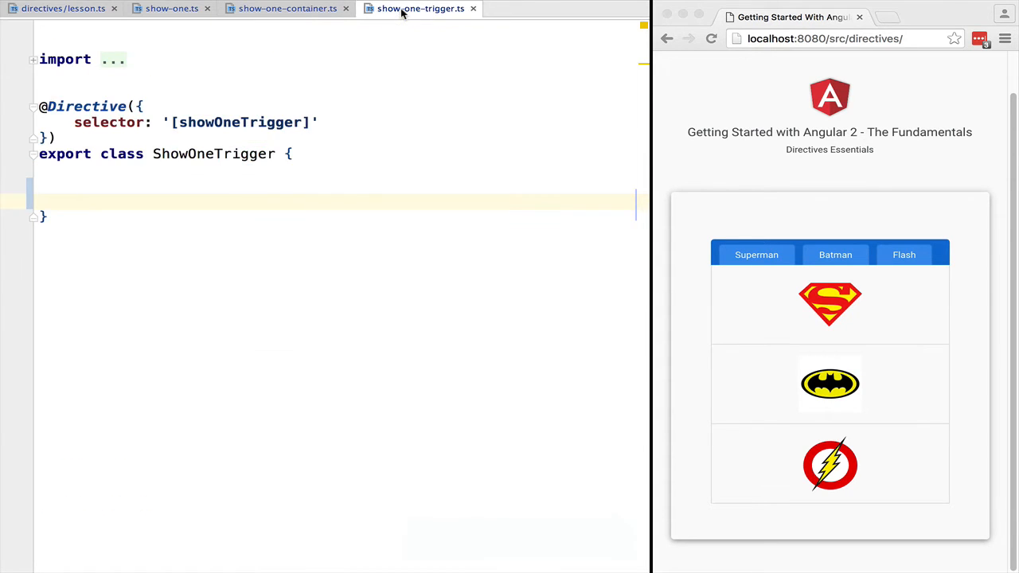
pyautogui.write('@Input()')
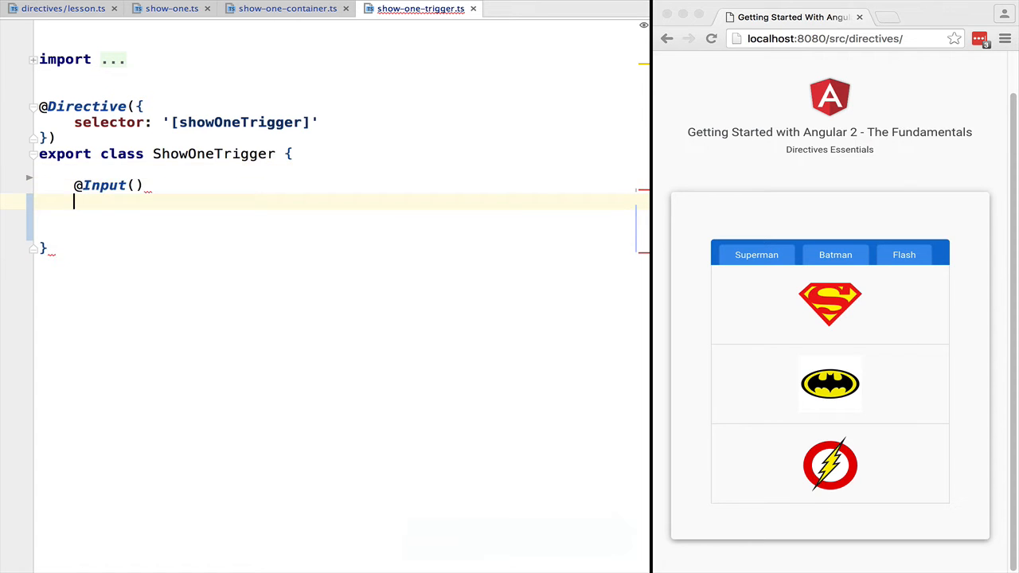
pyautogui.write('id: string;')
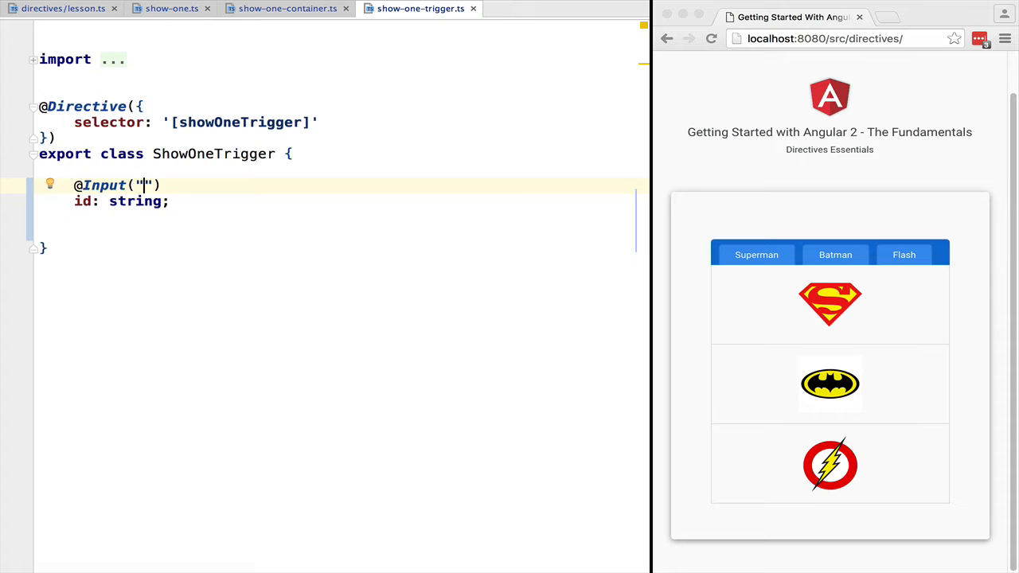
pyautogui.write('showOneTrigger')
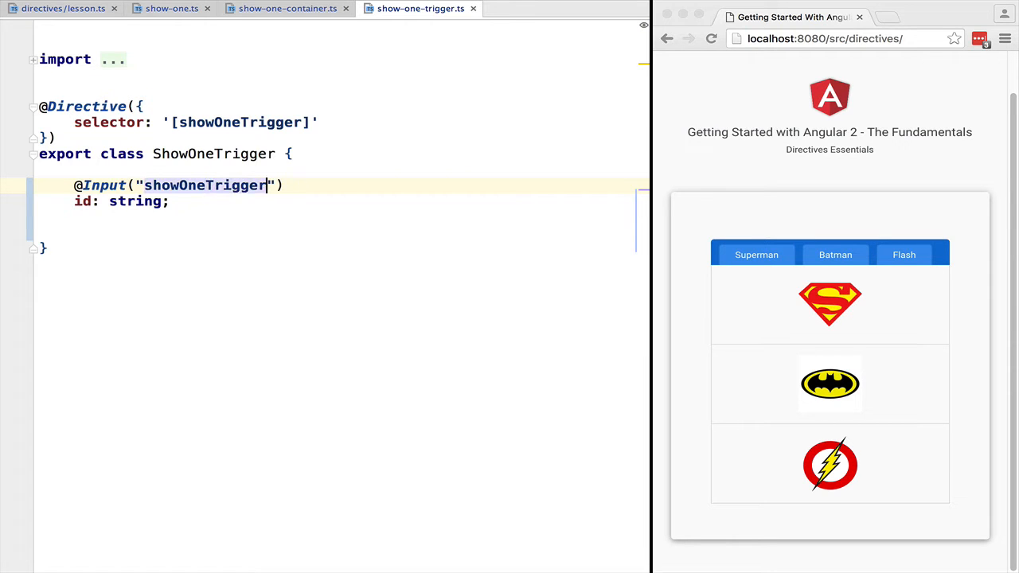
pyautogui.write('@Input(')
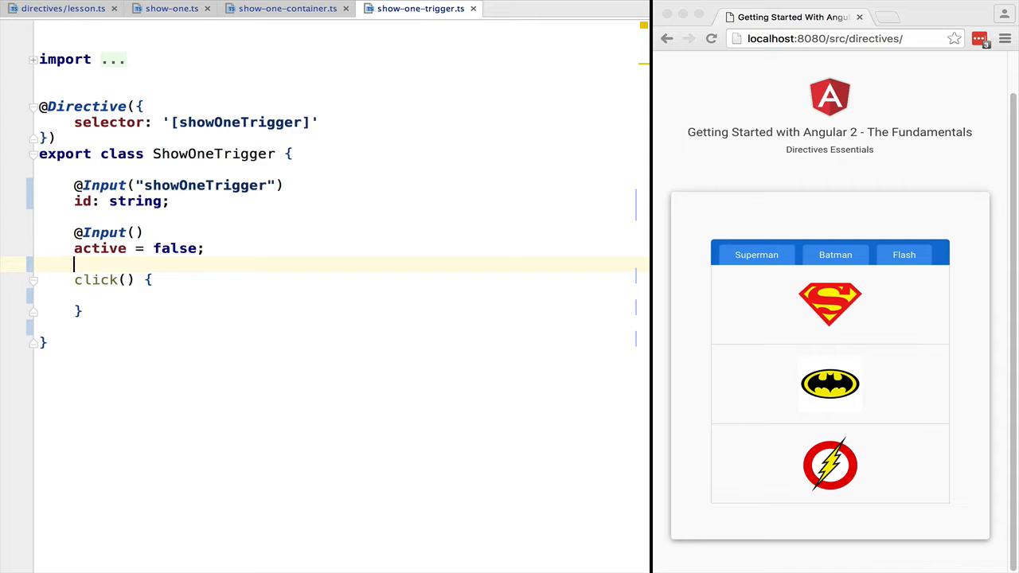
pyautogui.write('@Host')
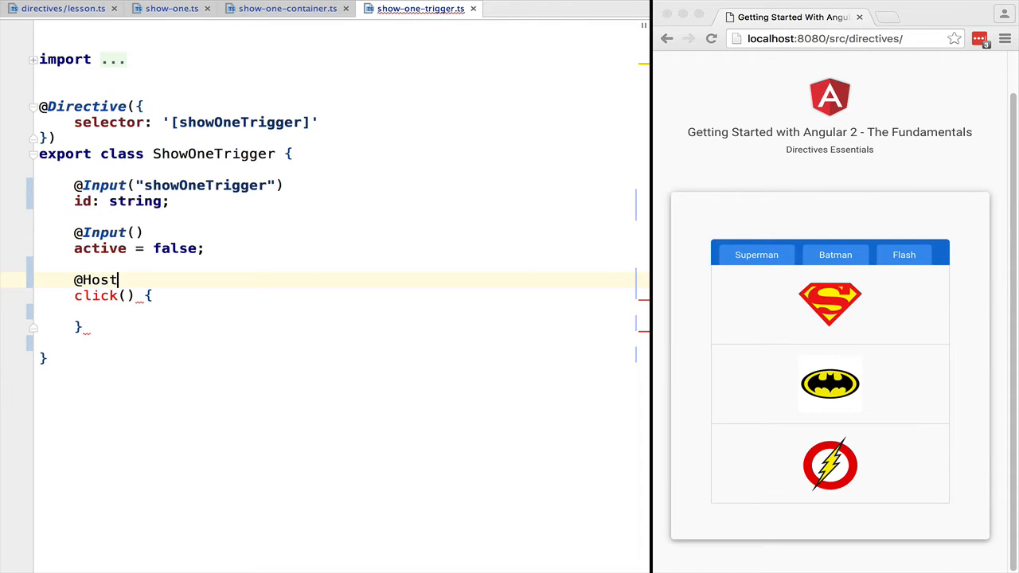
pyautogui.write('Listener')
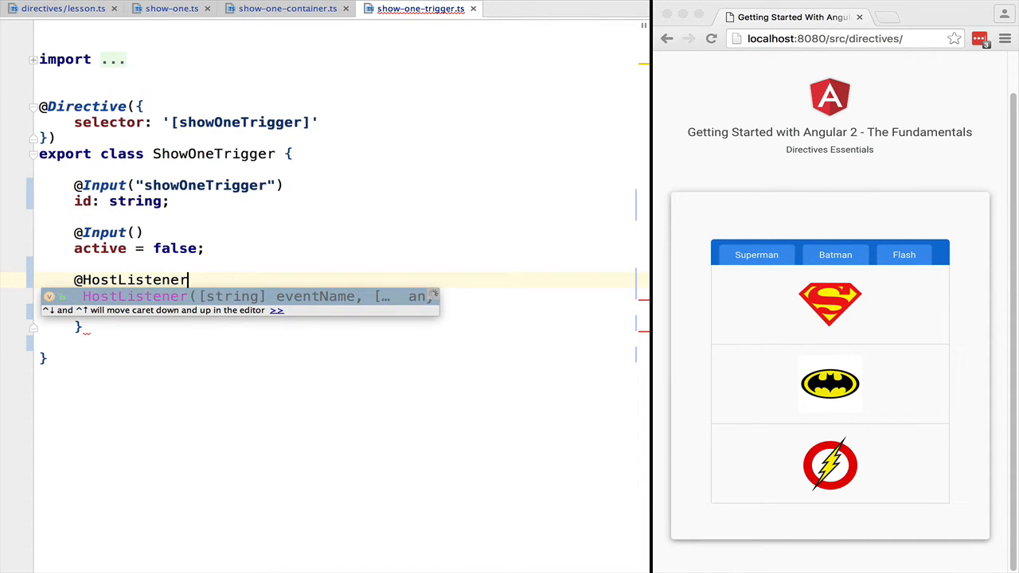
pyautogui.write("('click'")
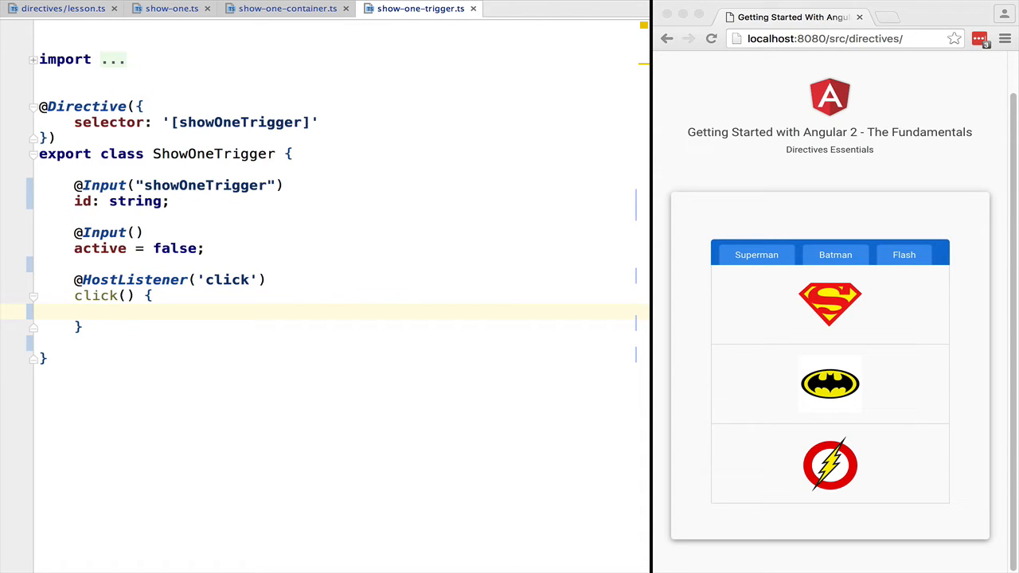
pyautogui.write("console.log('')")
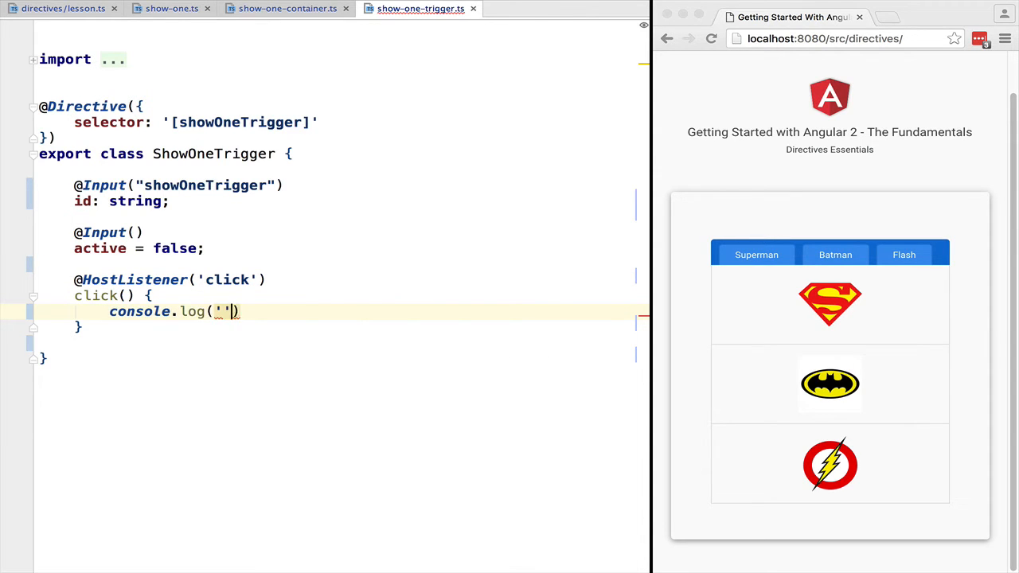
pyautogui.write('Hello')
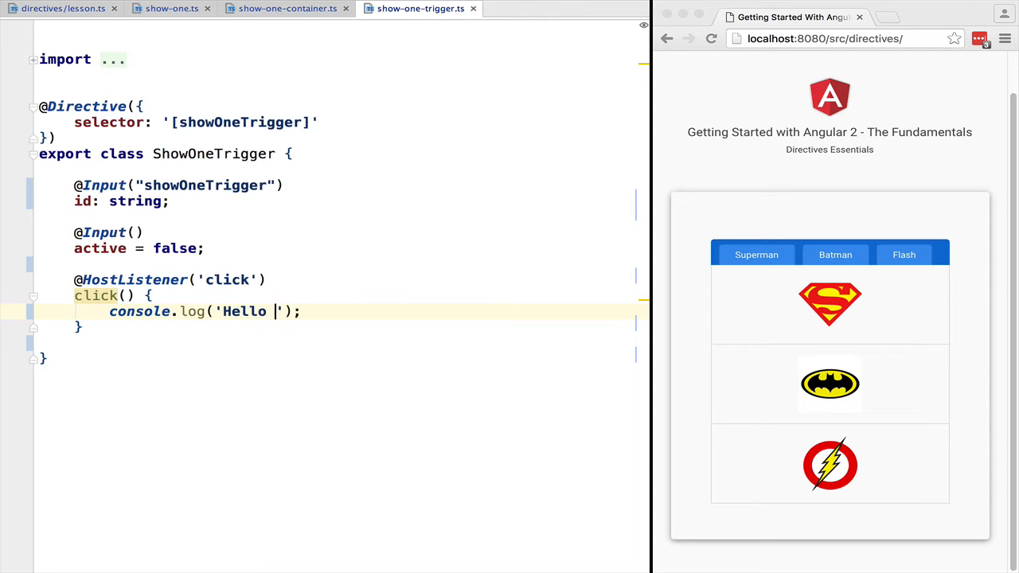
pyautogui.write('World !')
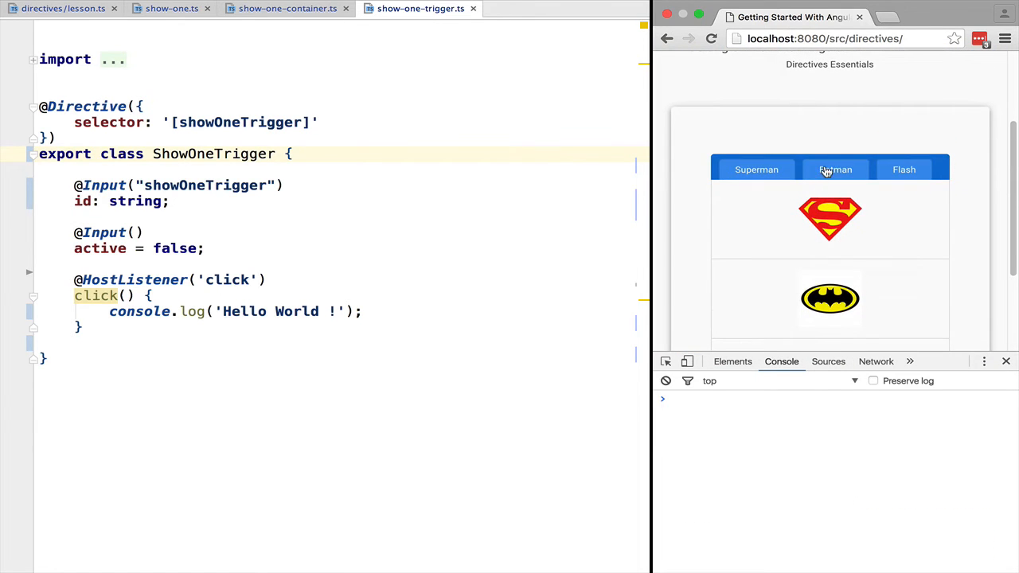
pyautogui.click(755, 169)
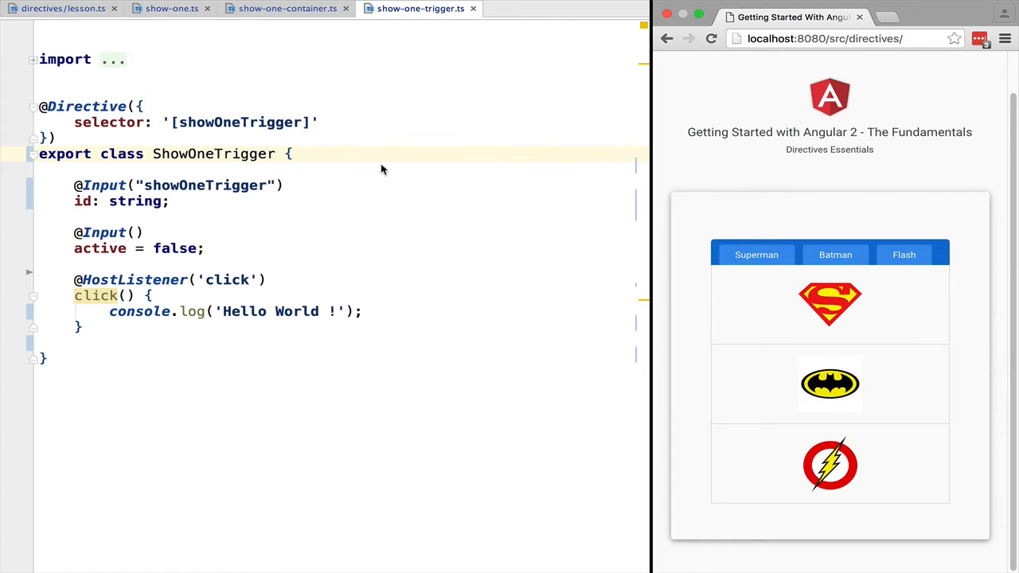
pyautogui.moveTo(223, 253)
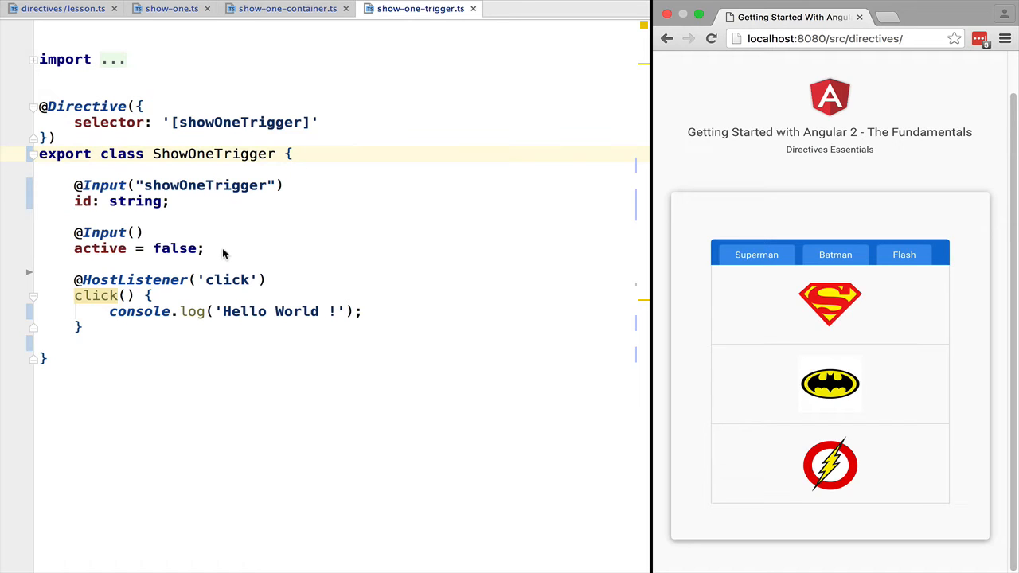
# Step: Add constructor(showOneContainer: ShowOneContainer) calling showOneContainer.add(this) to ShowOneTrigger
pyautogui.click(223, 248)
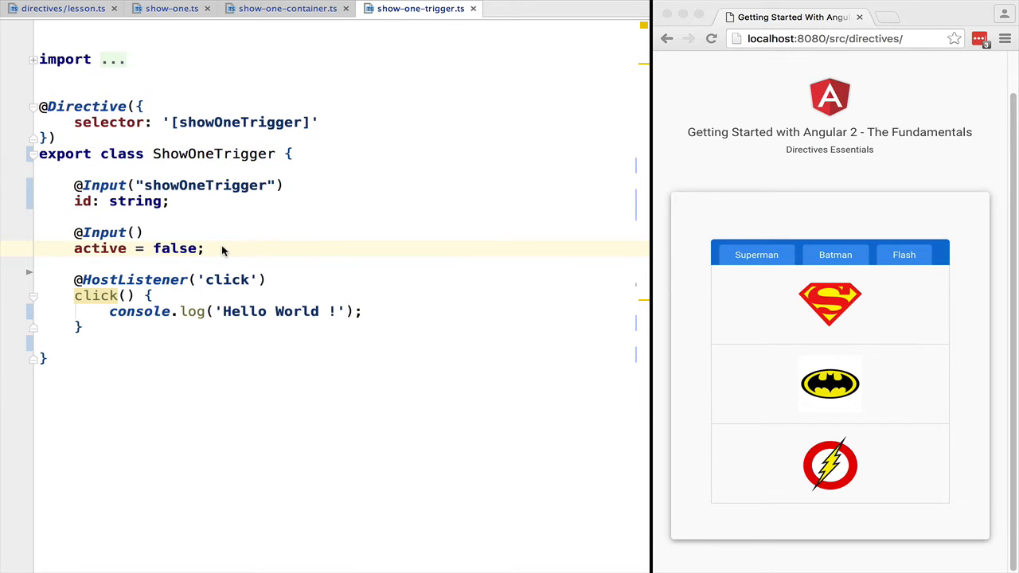
pyautogui.write('constructor() {')
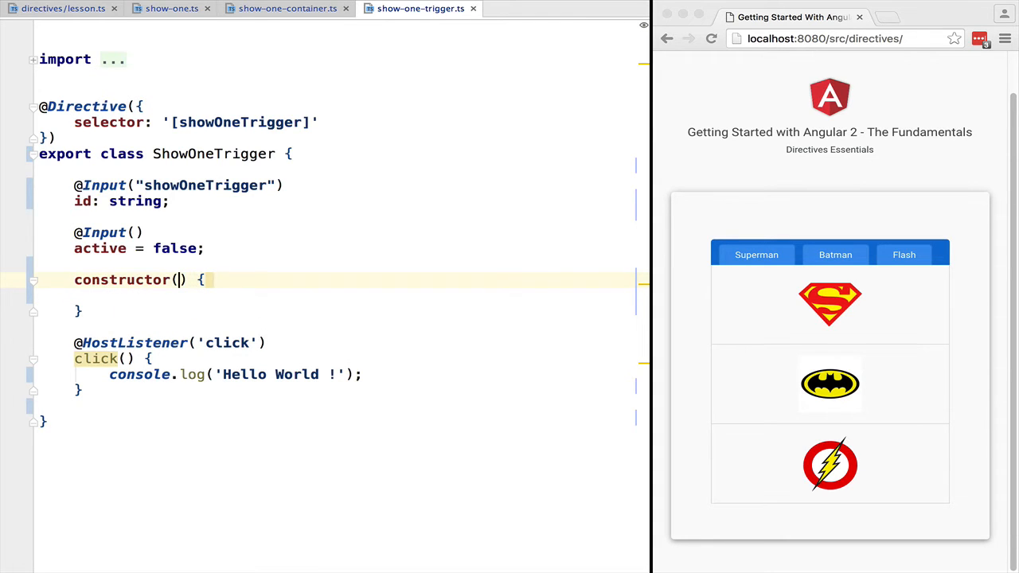
pyautogui.write('showOneCont')
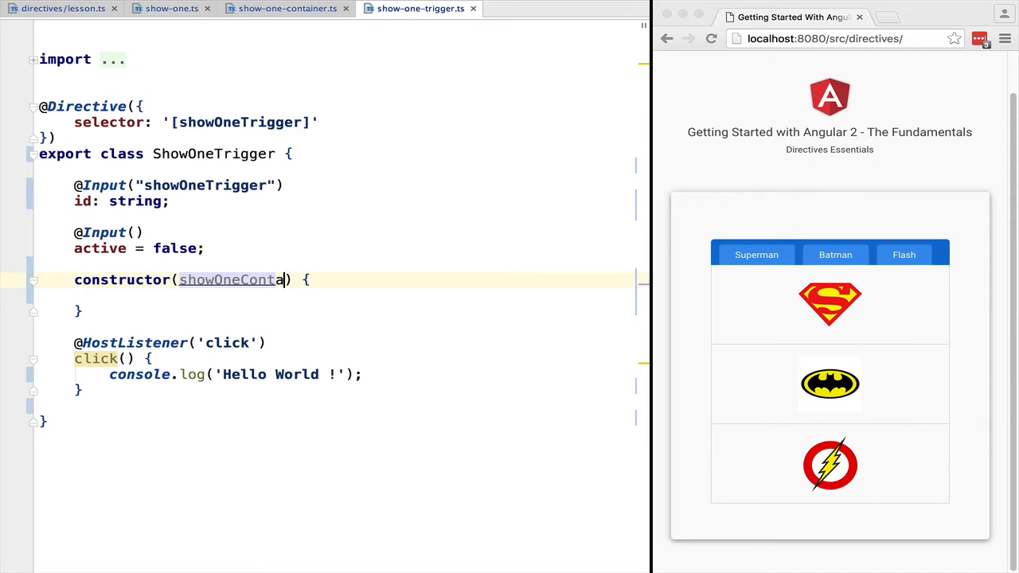
pyautogui.write('ainer: Sho')
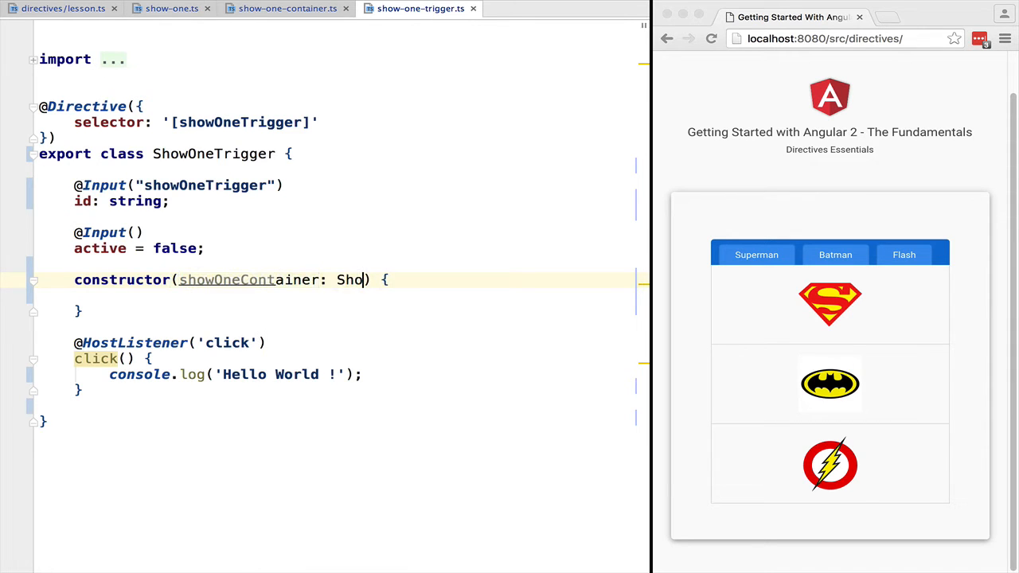
pyautogui.write('wOneContainer')
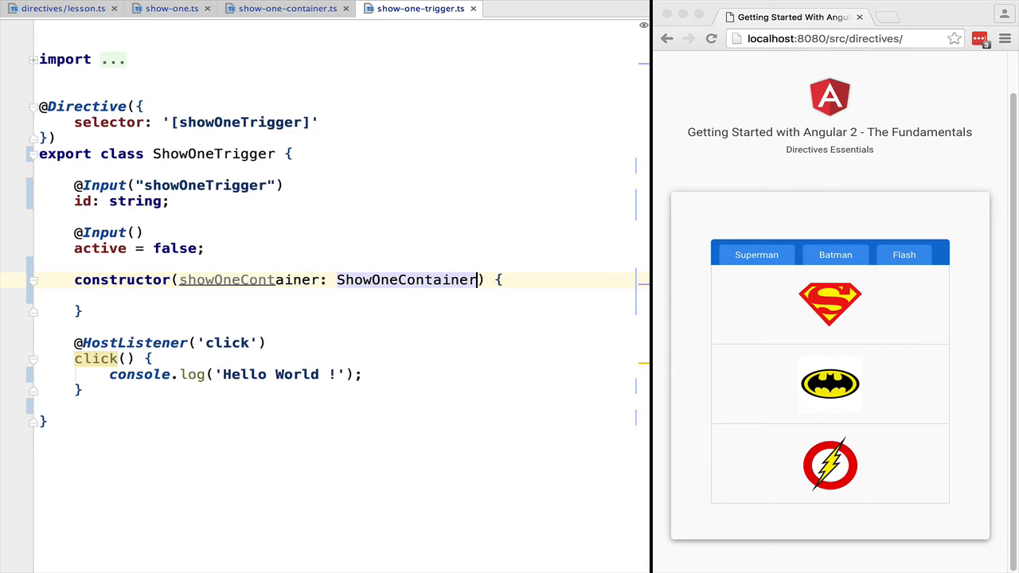
pyautogui.doubleClick(248, 279)
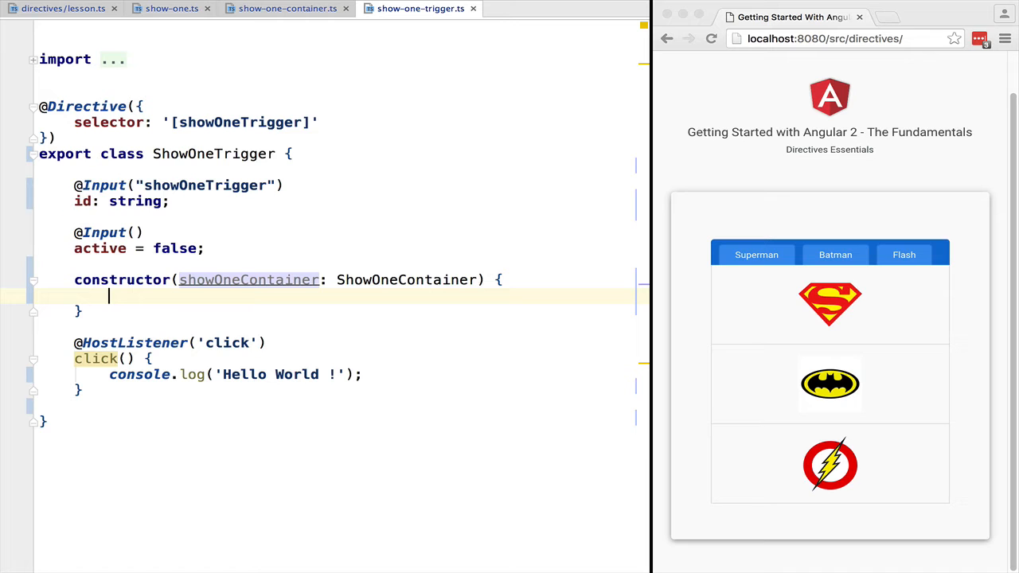
pyautogui.write('showOneContainer.')
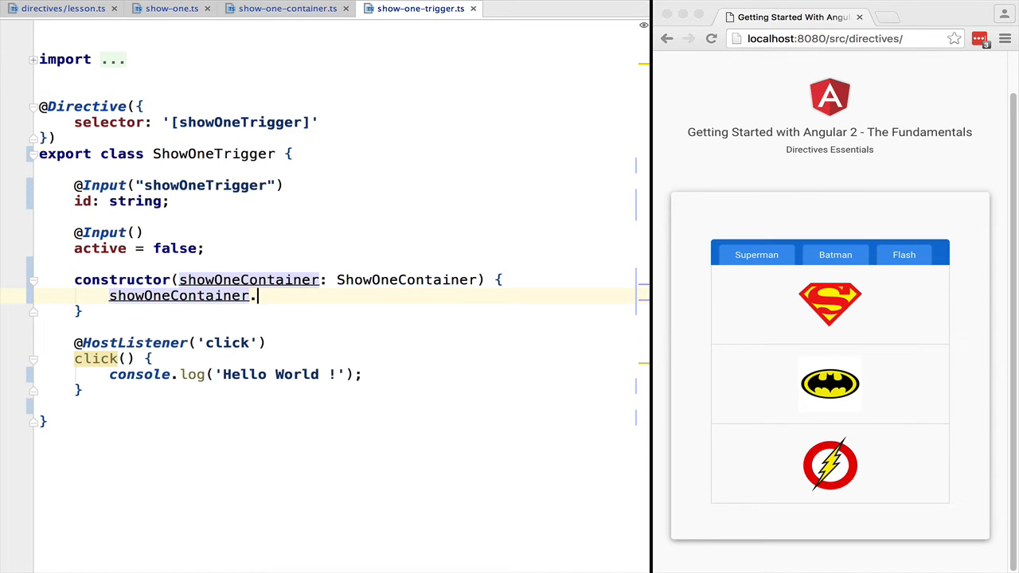
pyautogui.write('add();')
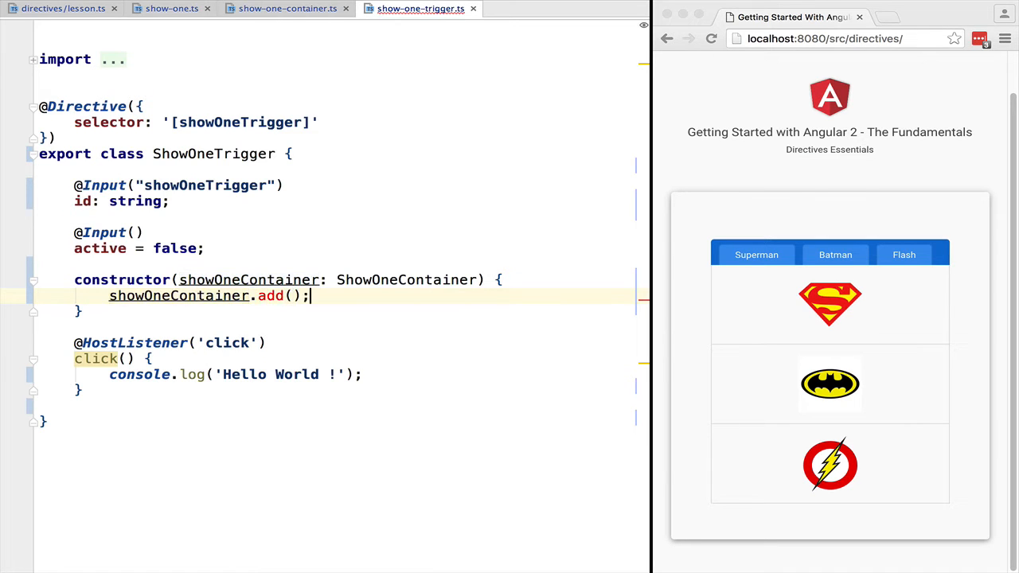
pyautogui.write('this')
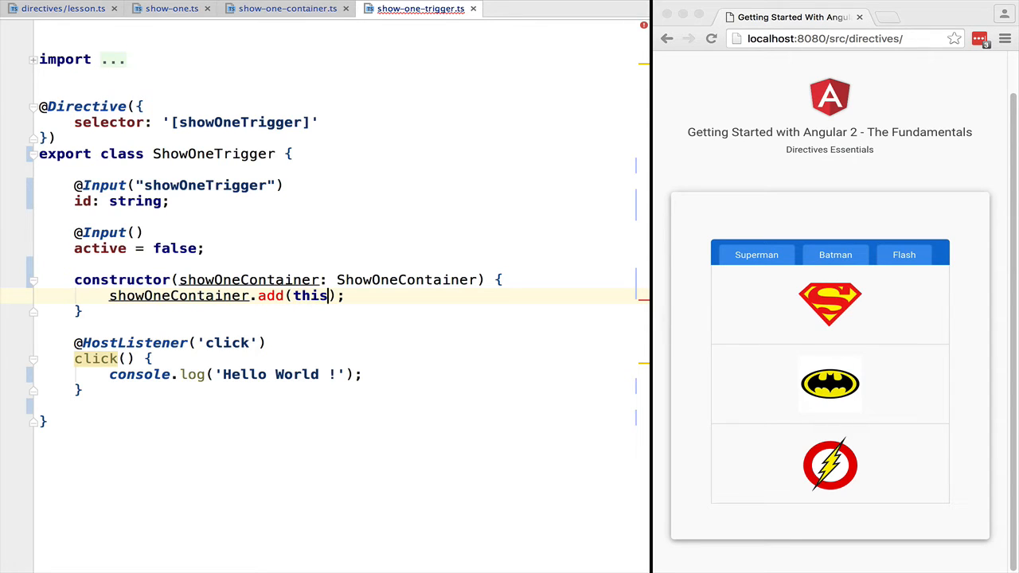
pyautogui.moveTo(228, 312)
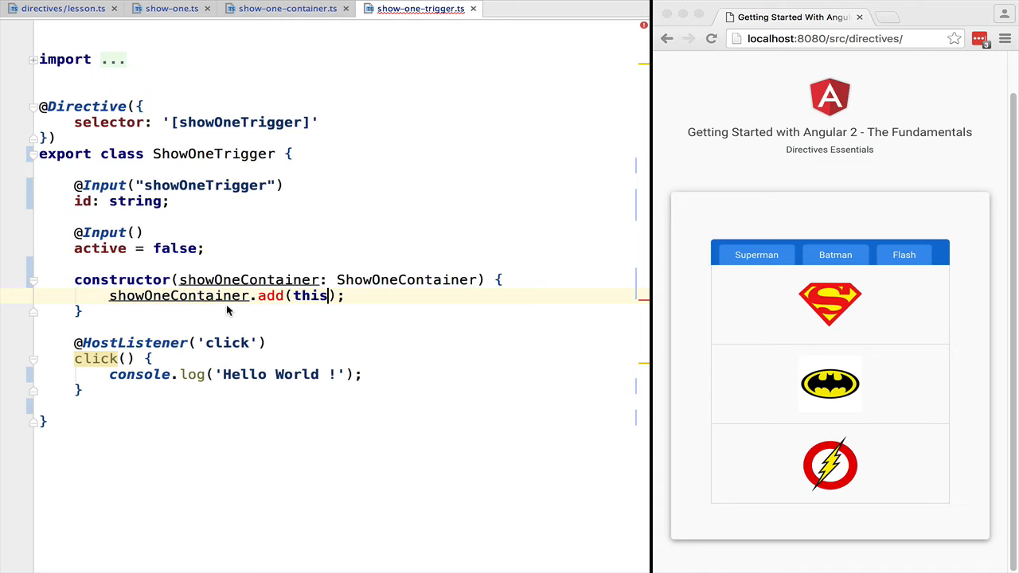
# Step: In show-one-container.ts, write add(trigger: ShowOneTrigger) pushing onto this.triggers
pyautogui.click(287, 9)
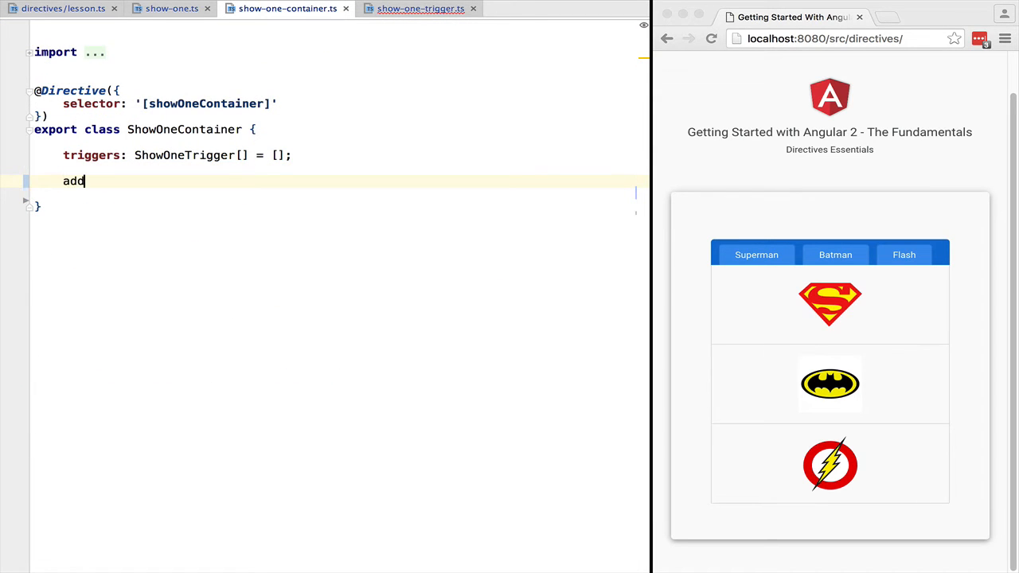
pyautogui.write('() {')
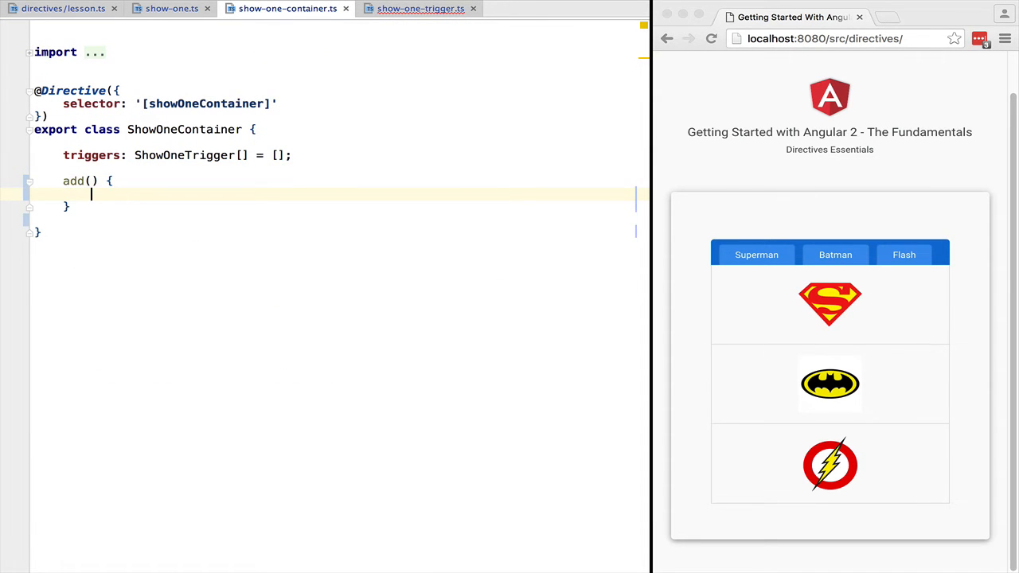
pyautogui.write('trigger:')
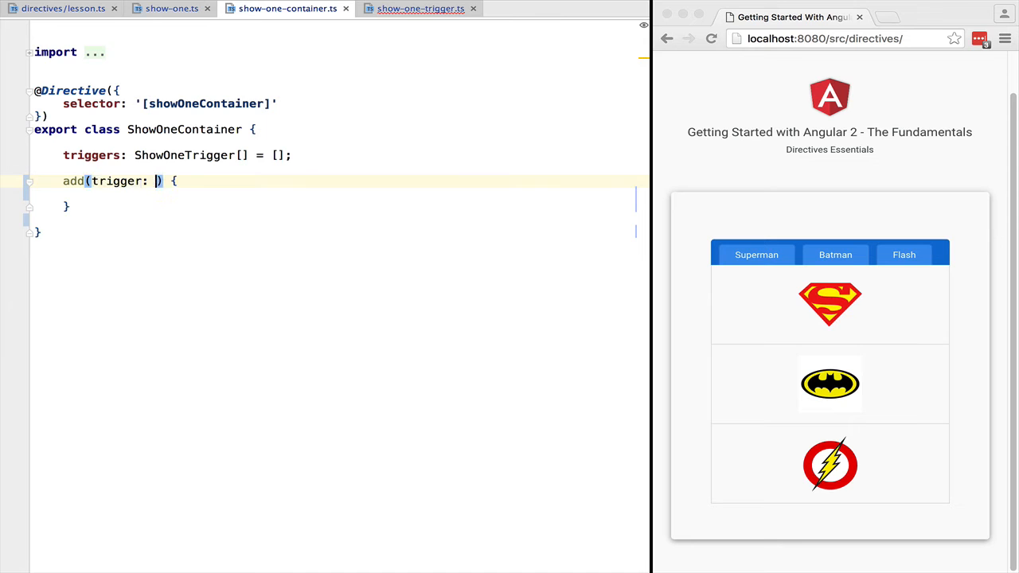
pyautogui.write('ShowOneTrigger')
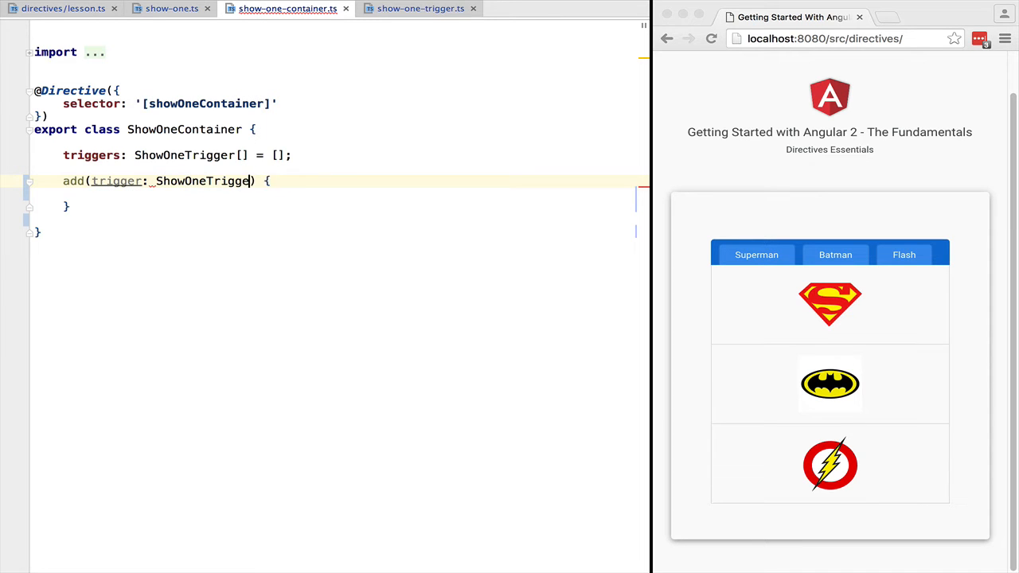
pyautogui.write('this')
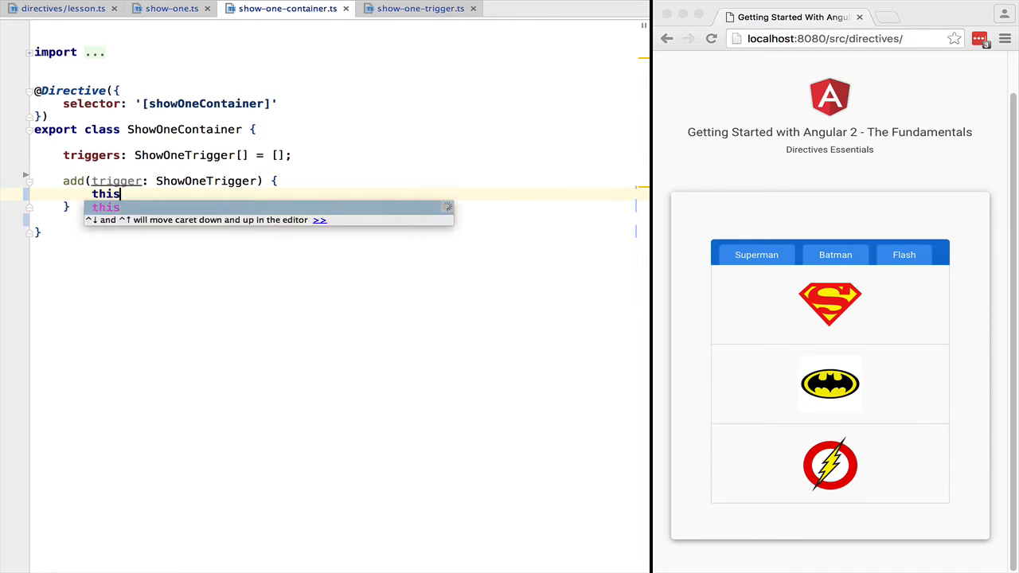
pyautogui.write('.triggers.push(trigger);')
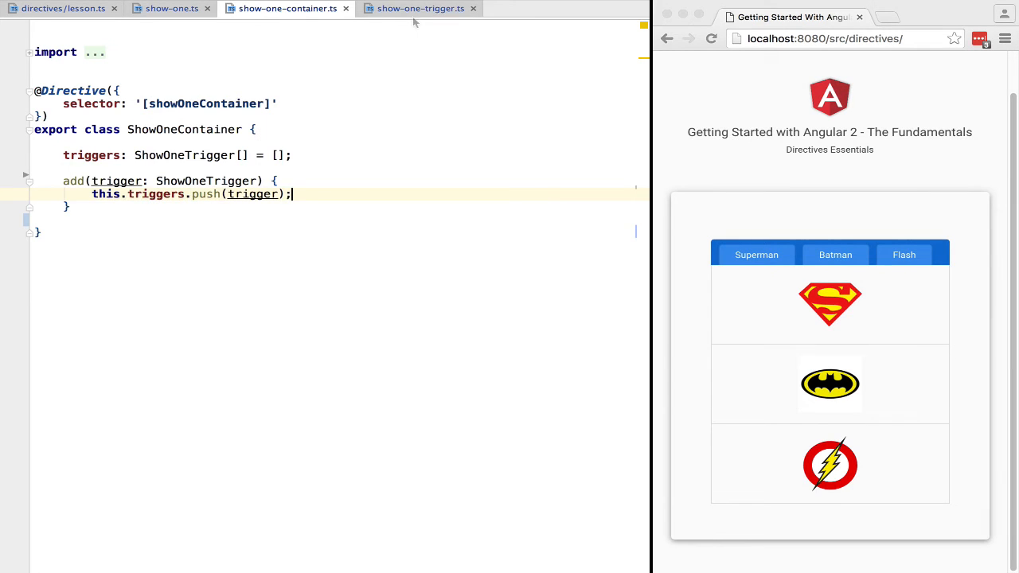
pyautogui.click(420, 8)
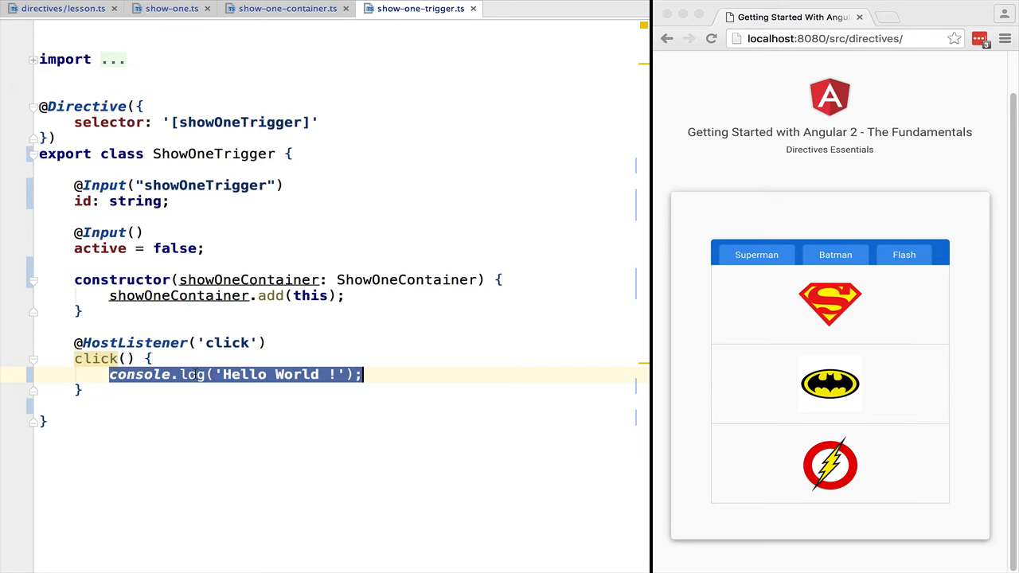
# Step: Replace console.log with this.showOneContainer.show(this.id) and make the constructor parameter private
pyautogui.write('this.sho')
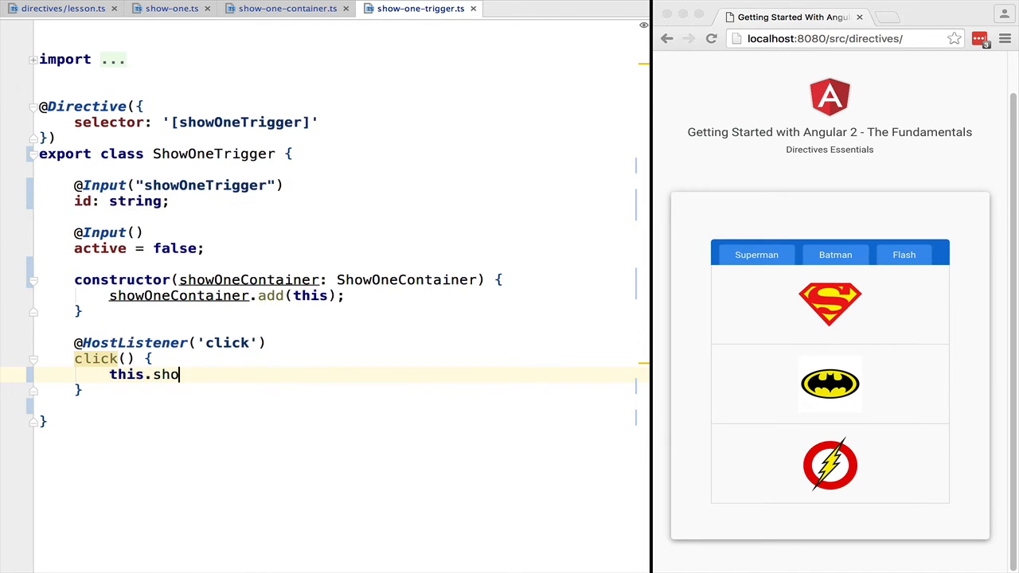
pyautogui.write('wOneC')
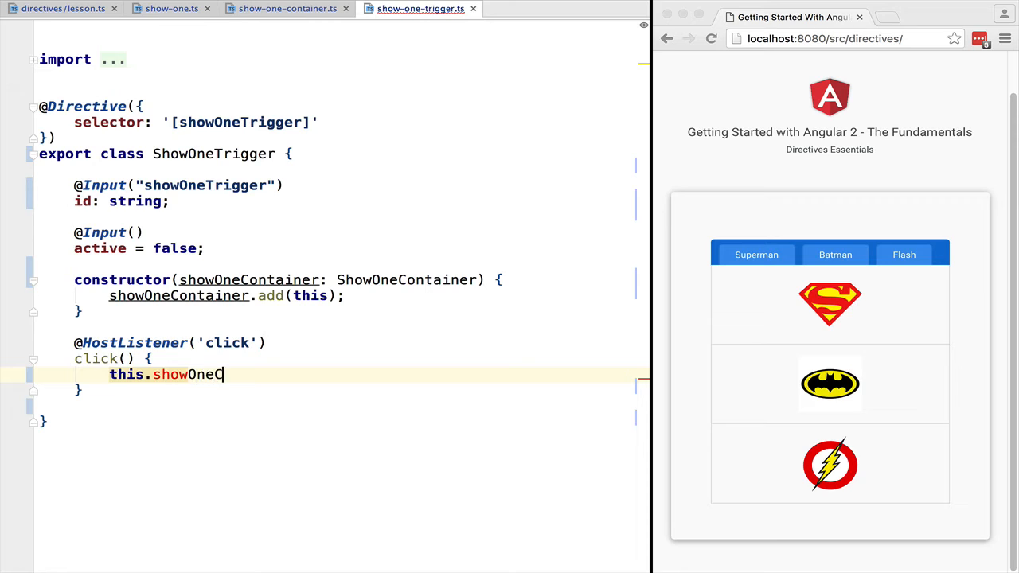
pyautogui.write('ontainer')
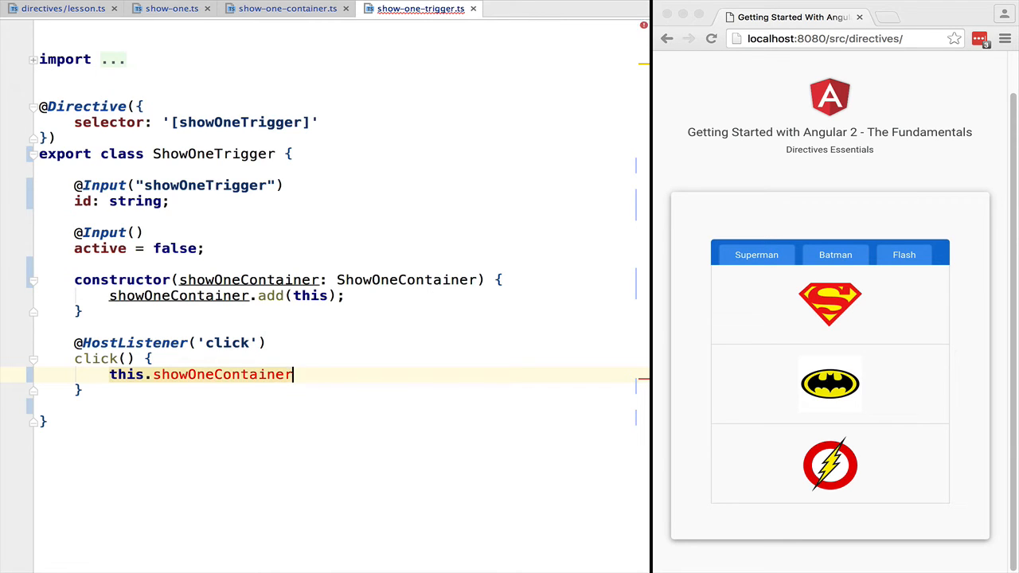
pyautogui.write(';')
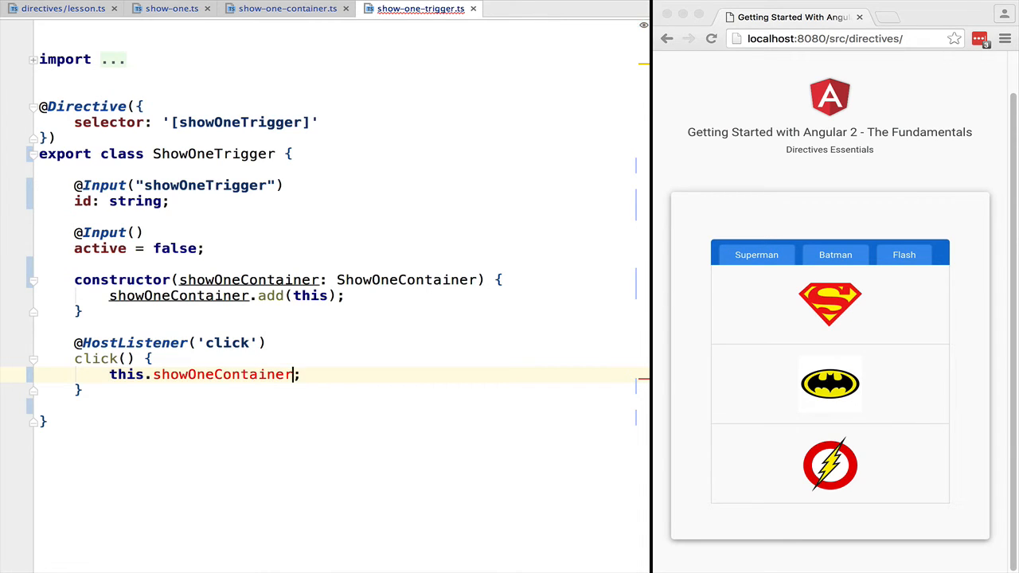
pyautogui.write('.show()')
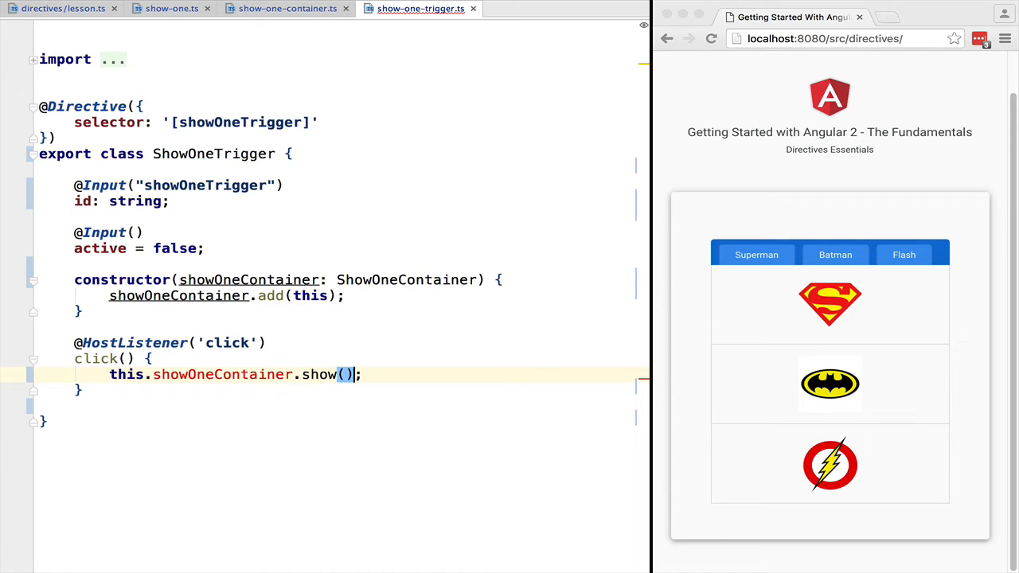
pyautogui.write('this')
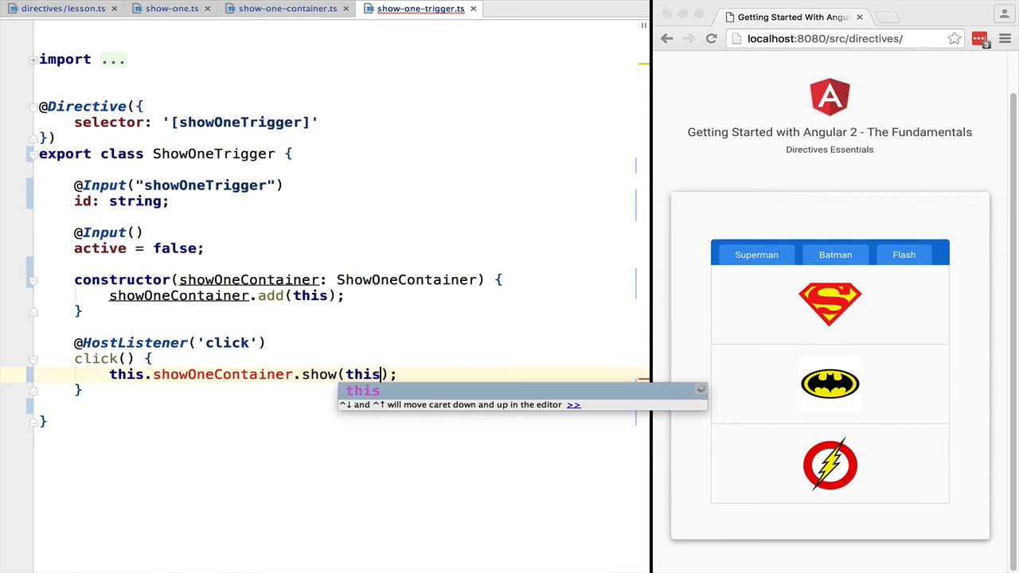
pyautogui.write('.id')
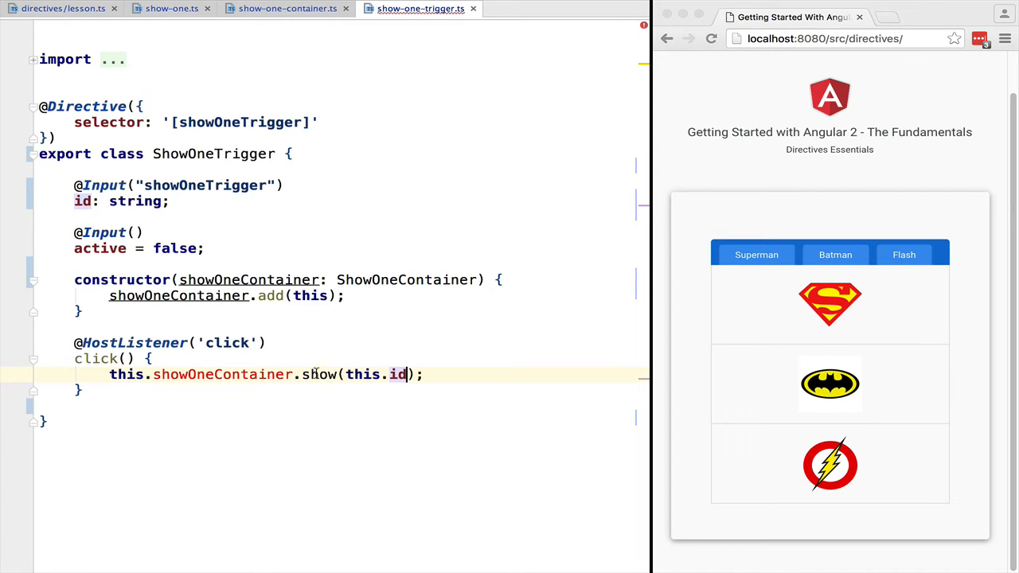
pyautogui.click(179, 279)
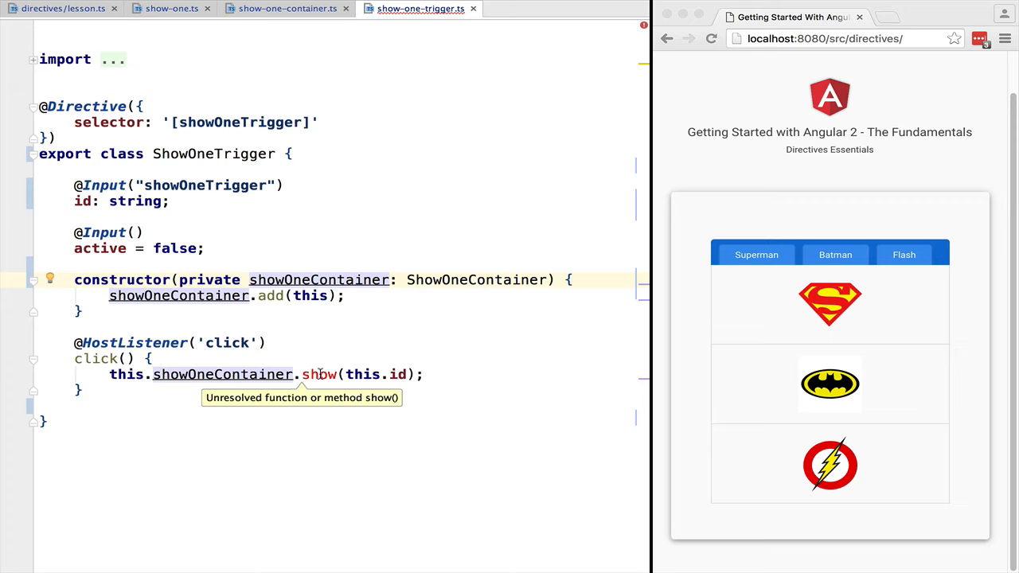
pyautogui.doubleClick(318, 374)
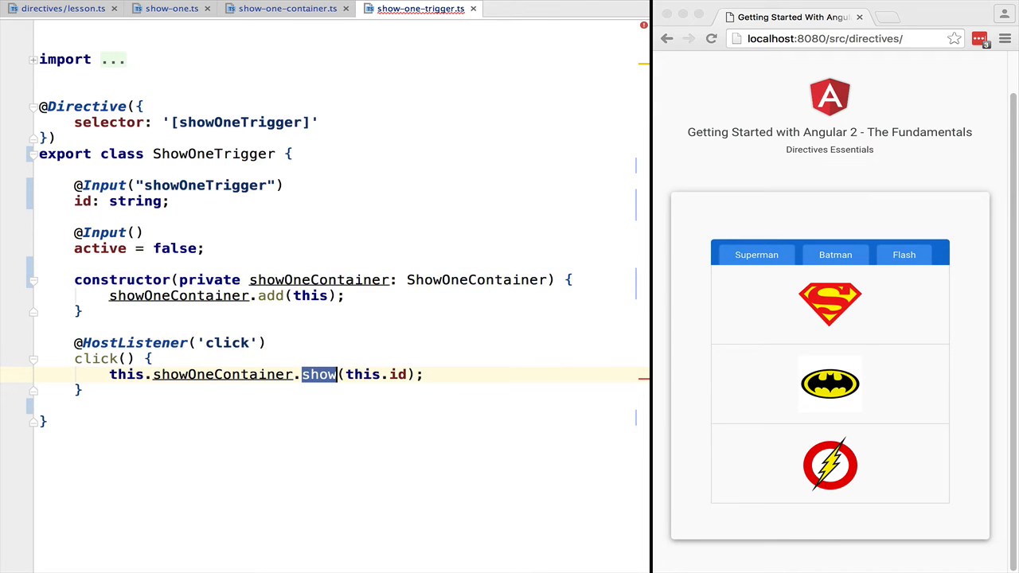
pyautogui.click(287, 9)
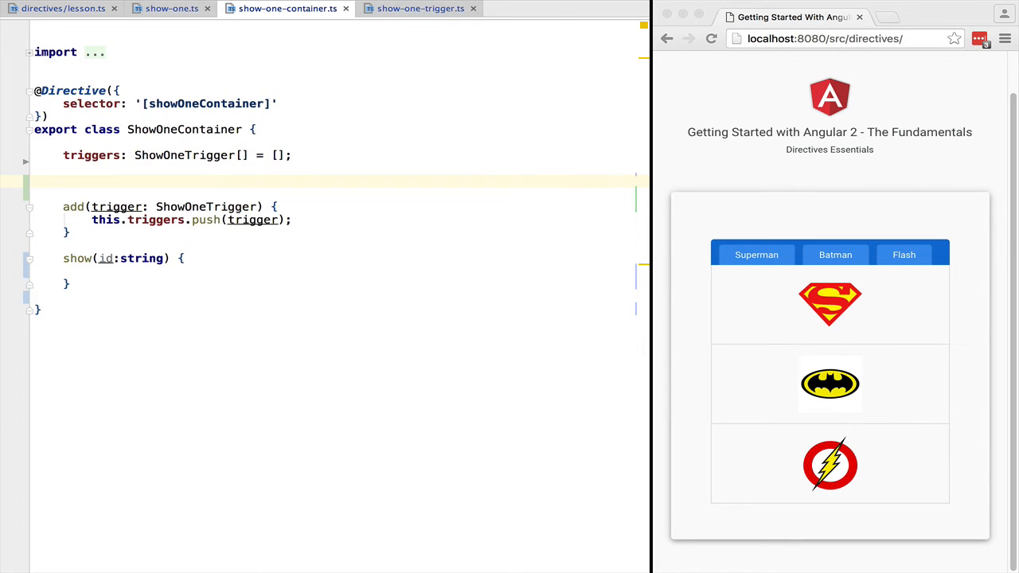
pyautogui.write('@ContentChildren(')
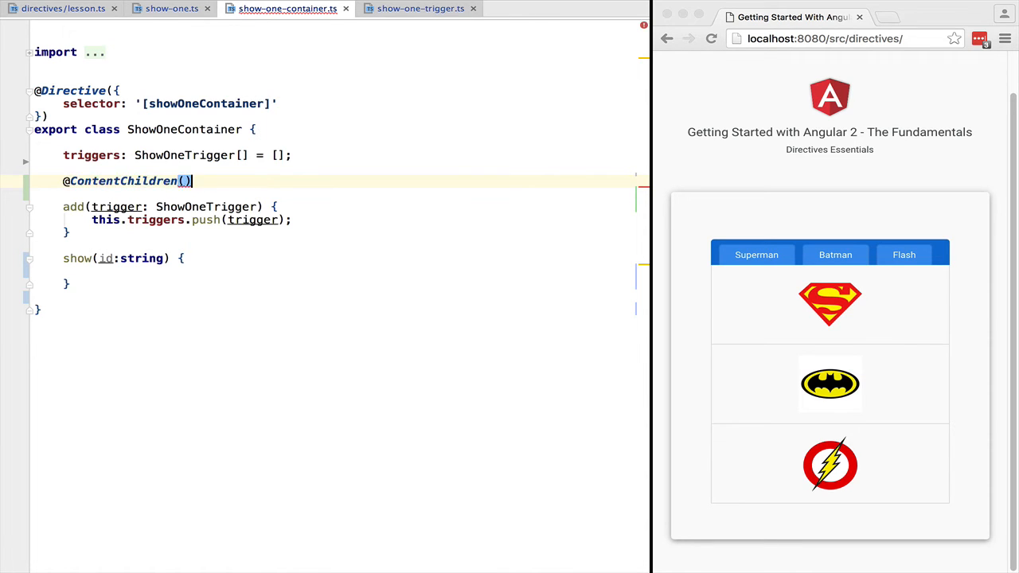
pyautogui.write('S')
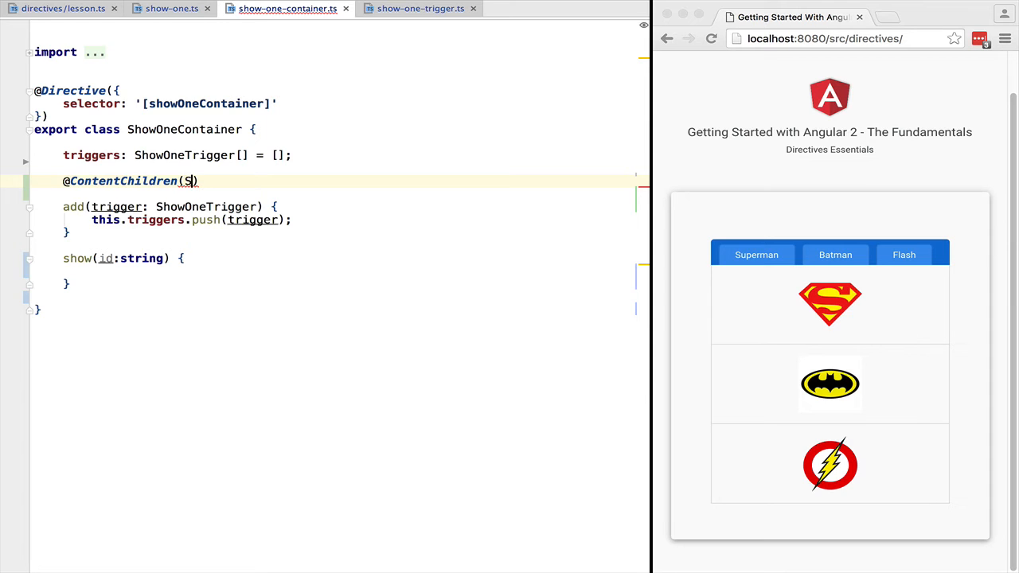
pyautogui.write('howOne')
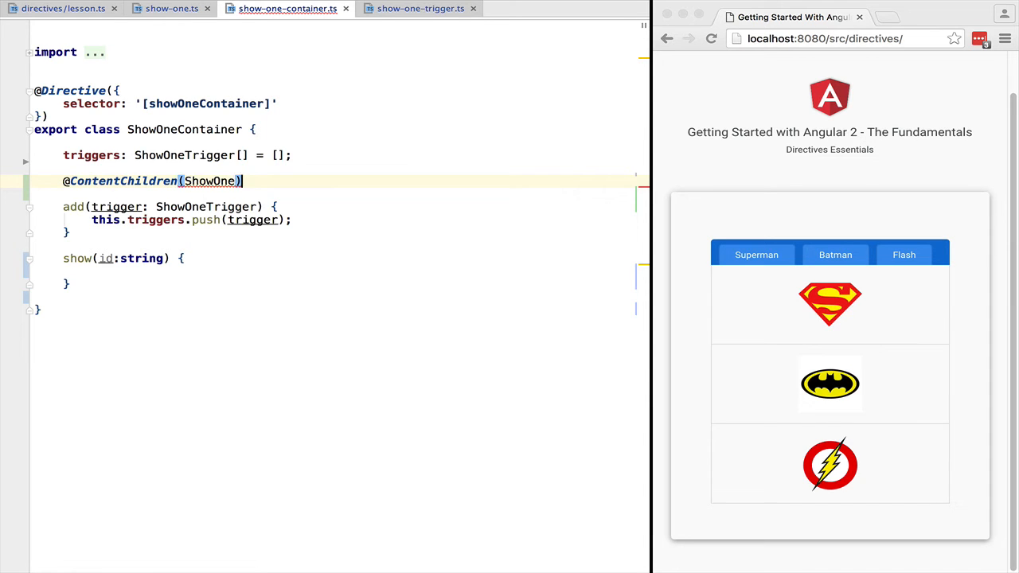
pyautogui.write('items:')
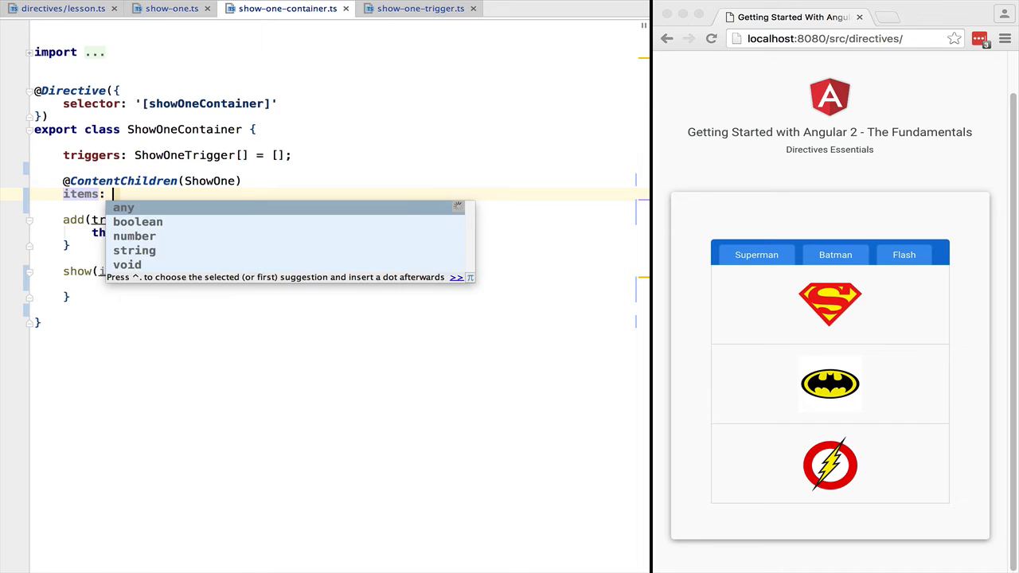
pyautogui.write('QueryLis')
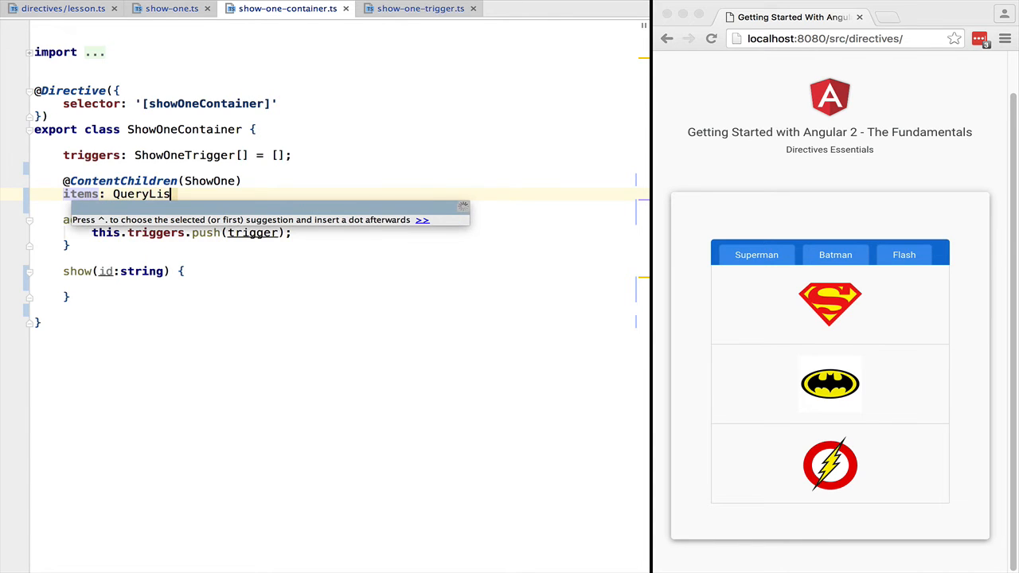
pyautogui.write('t<>')
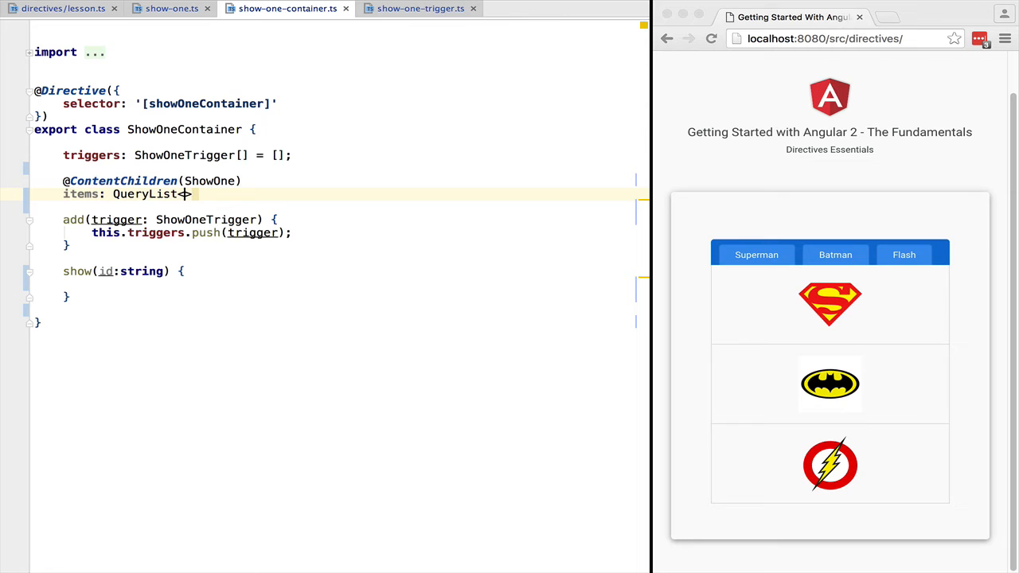
pyautogui.write('ShowOne>')
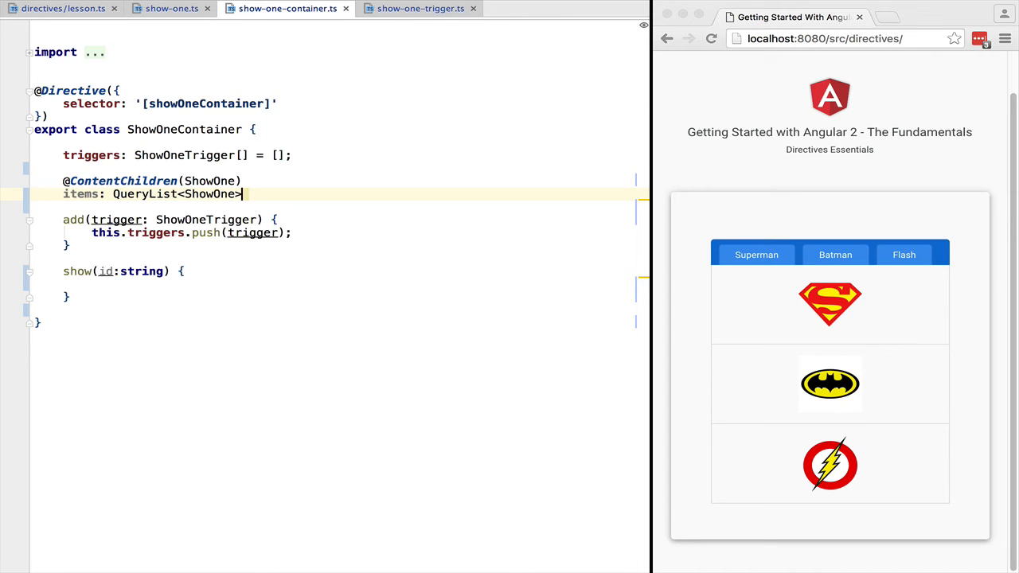
pyautogui.write(';')
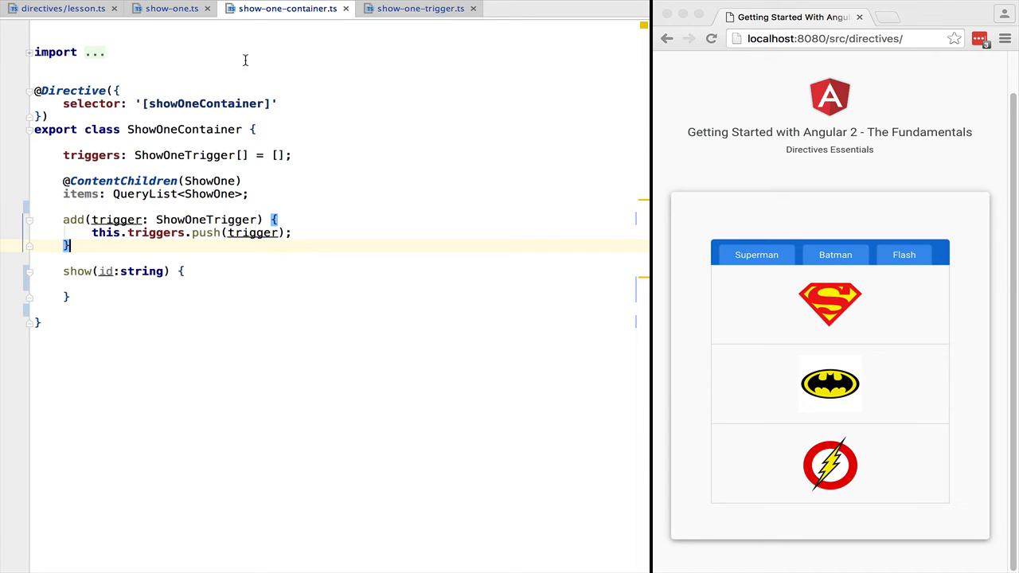
pyautogui.write('this.items.forEach(item => item.active = item.id == id);')
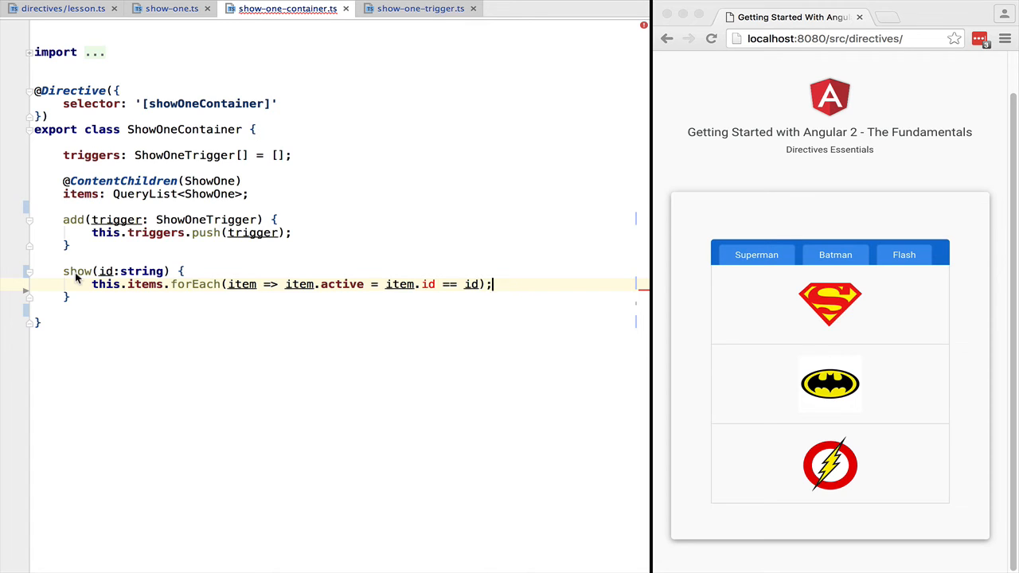
pyautogui.click(171, 9)
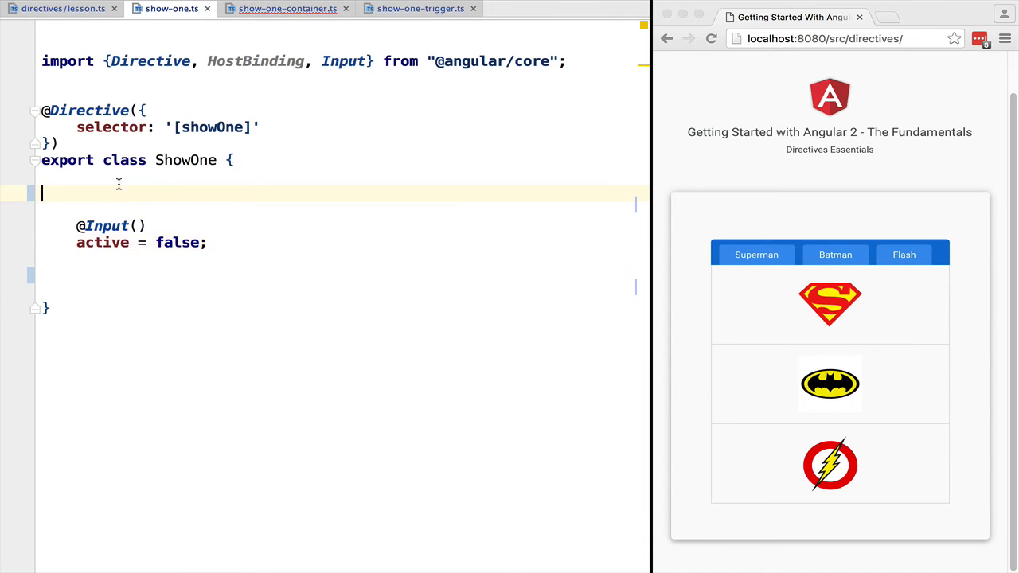
pyautogui.write('@Input()')
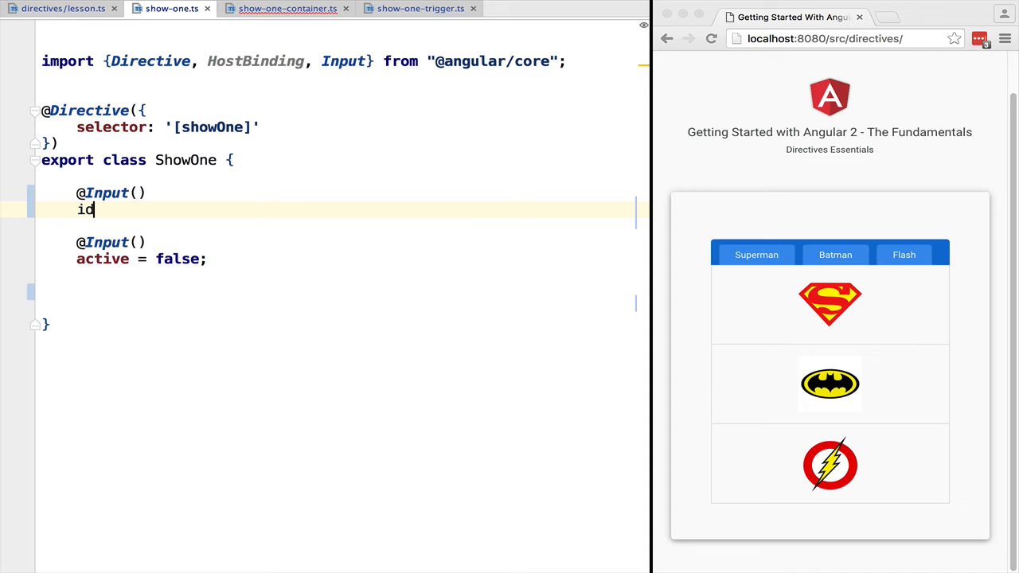
pyautogui.write(':string;')
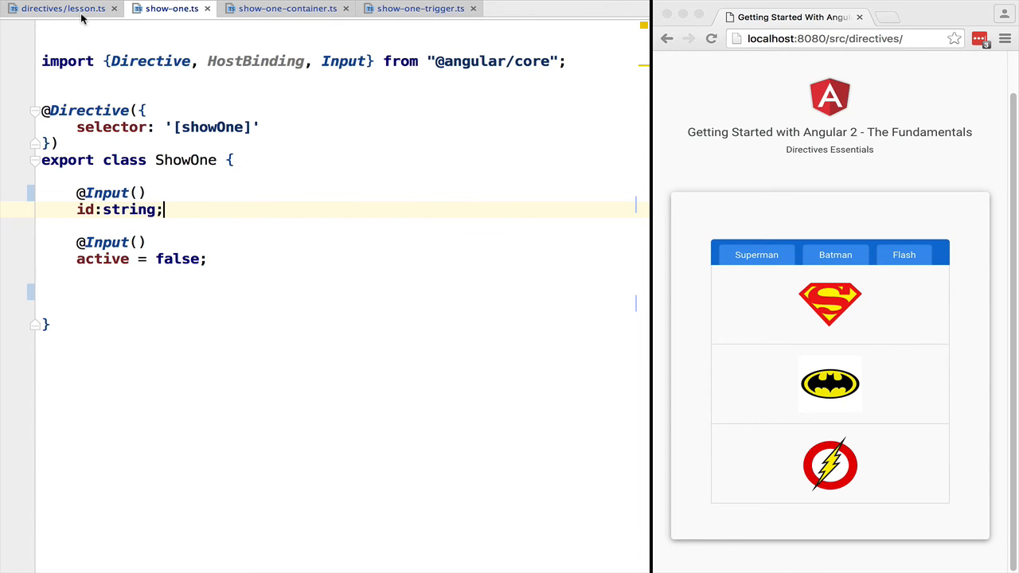
pyautogui.click(62, 8)
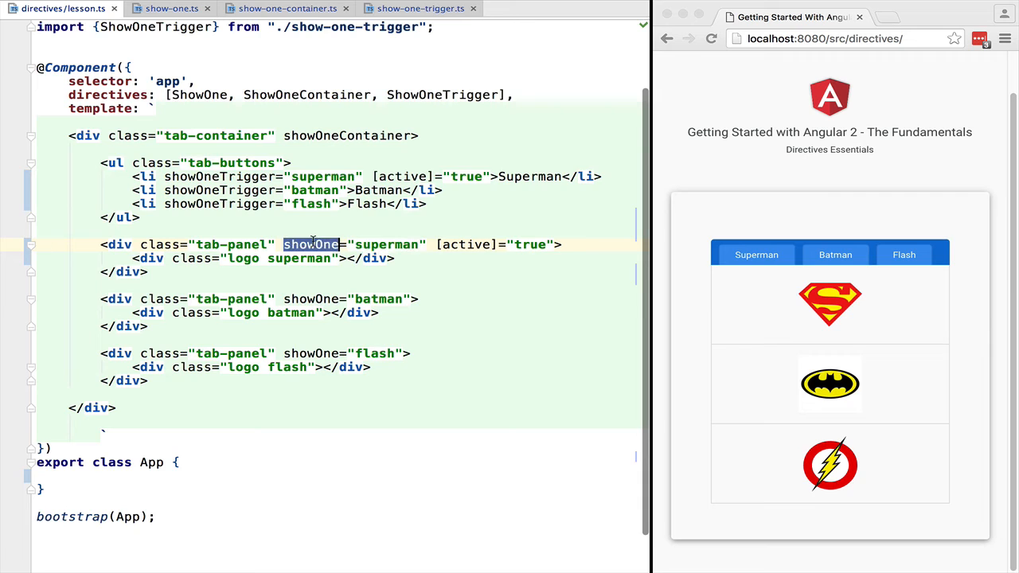
pyautogui.click(170, 8)
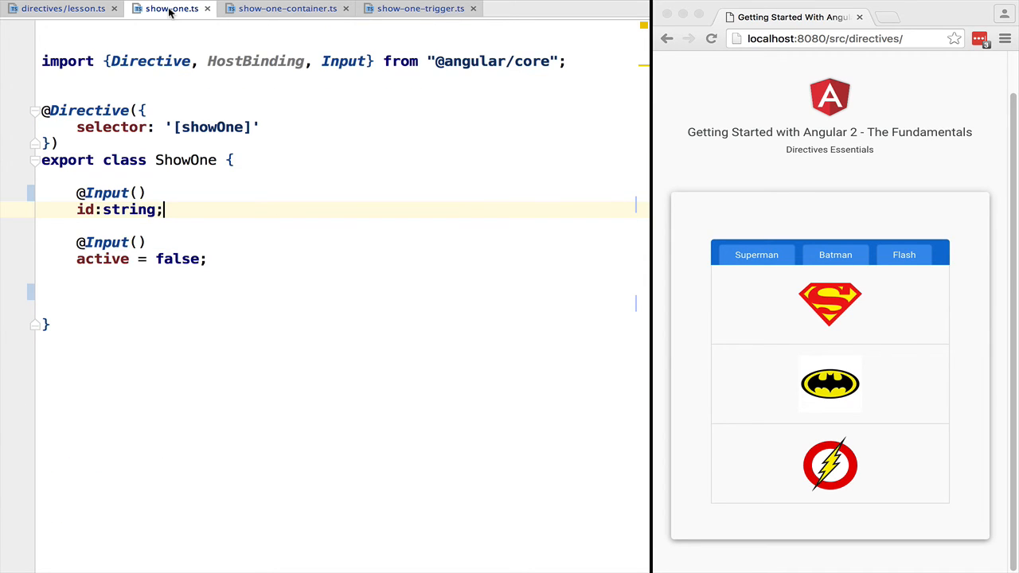
pyautogui.write('""')
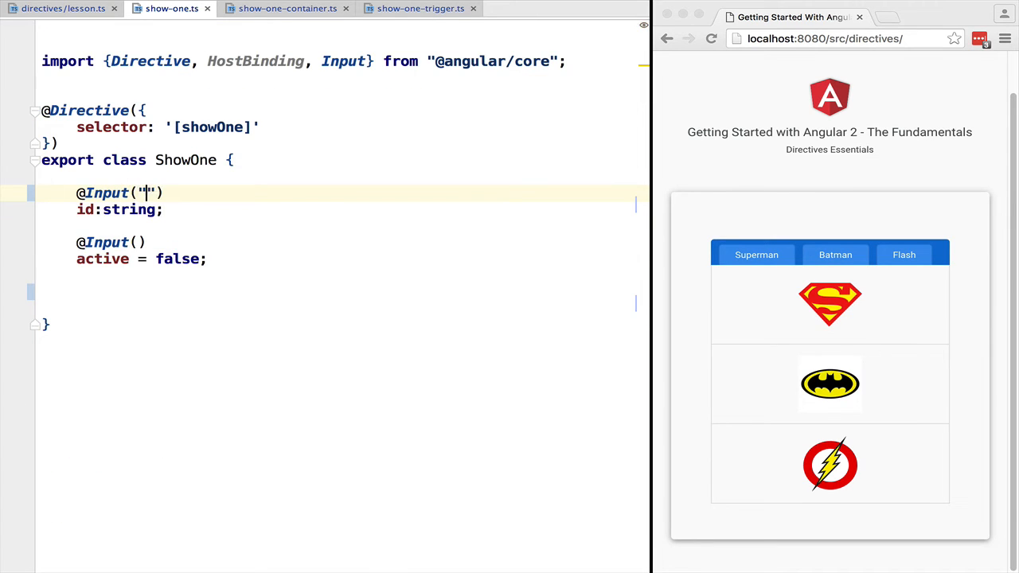
pyautogui.write('s')
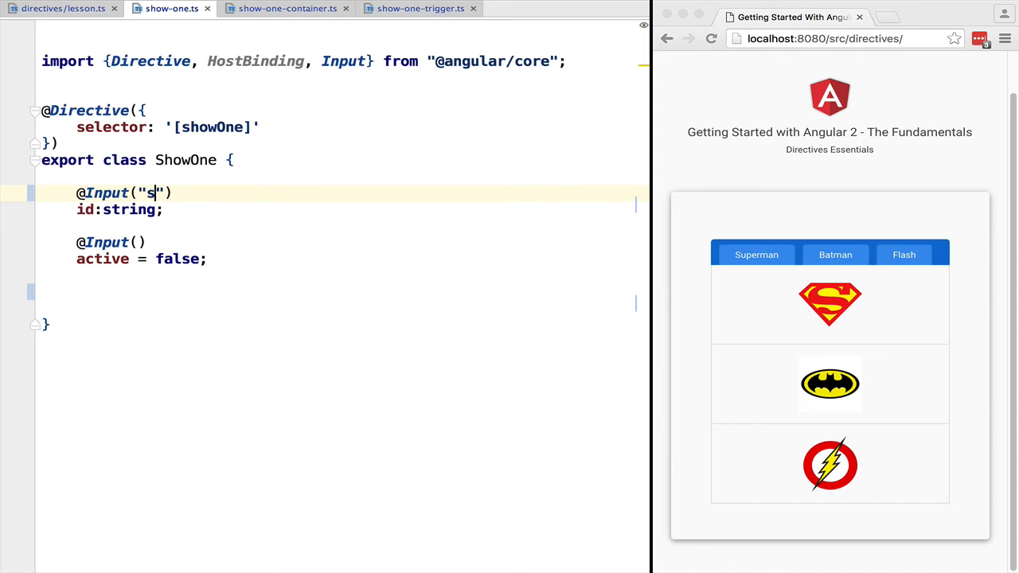
pyautogui.write('howOne')
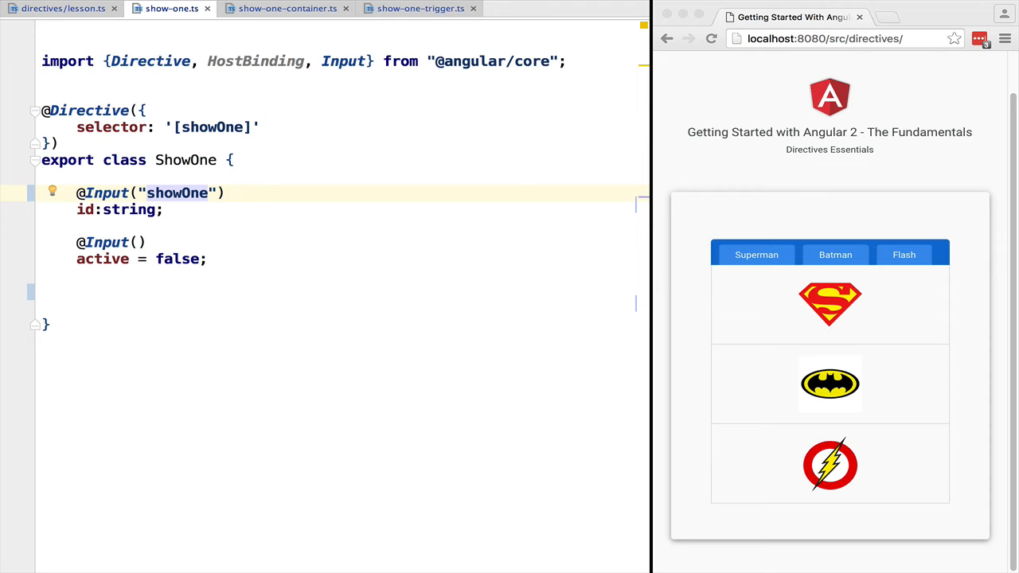
pyautogui.write('@HostBinding(')
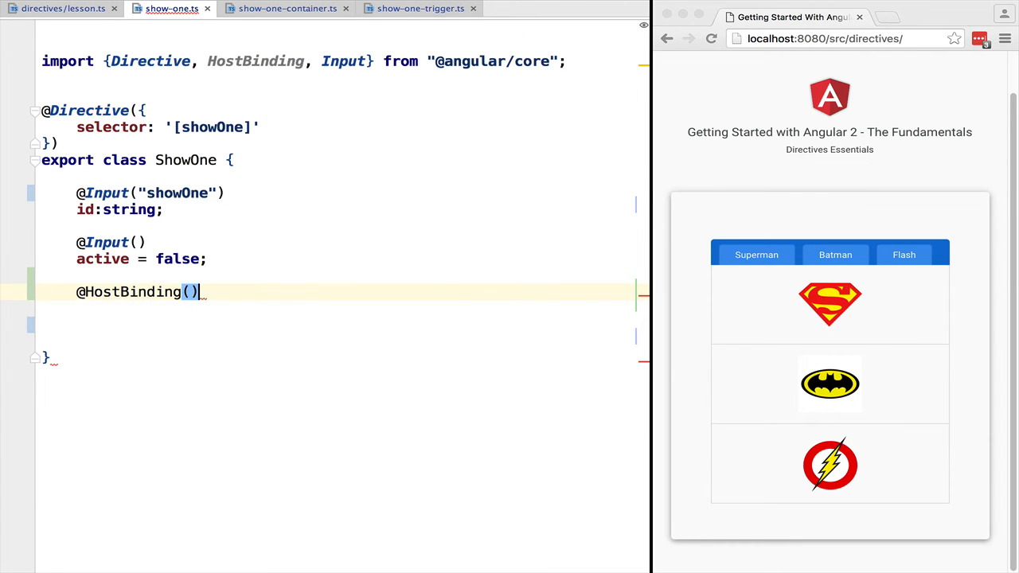
pyautogui.press('enter')
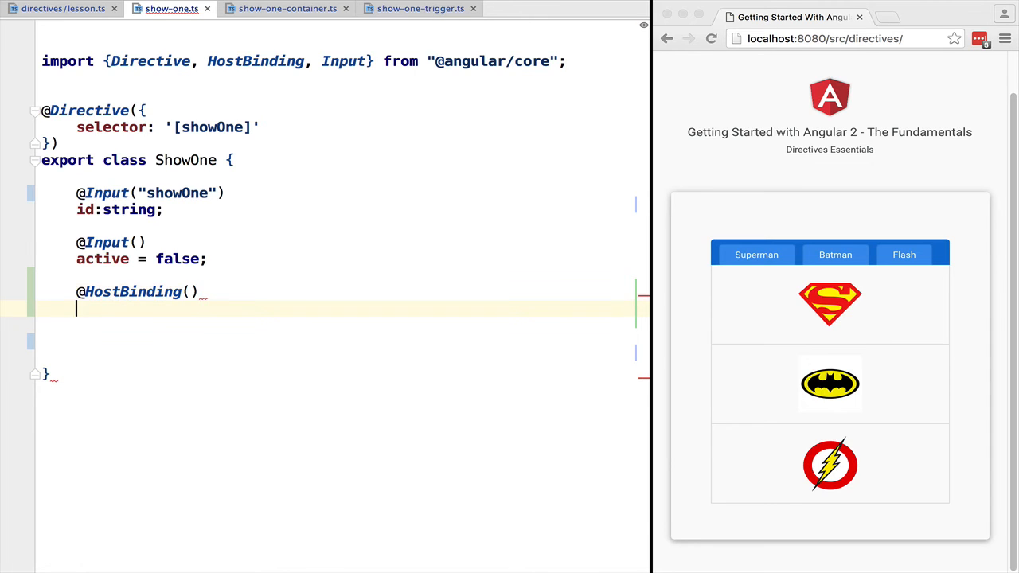
pyautogui.write('get hidden() {')
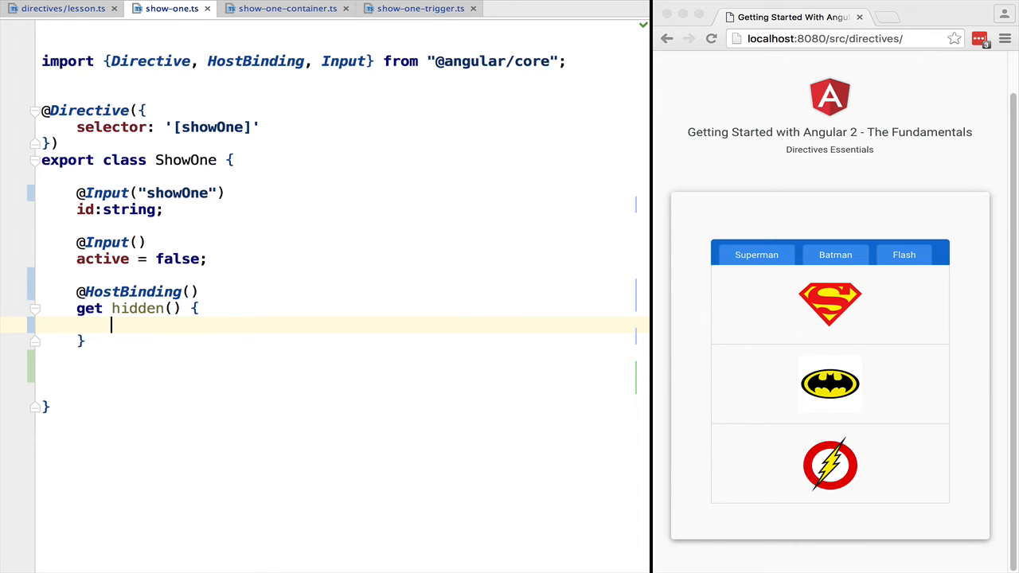
pyautogui.write('return')
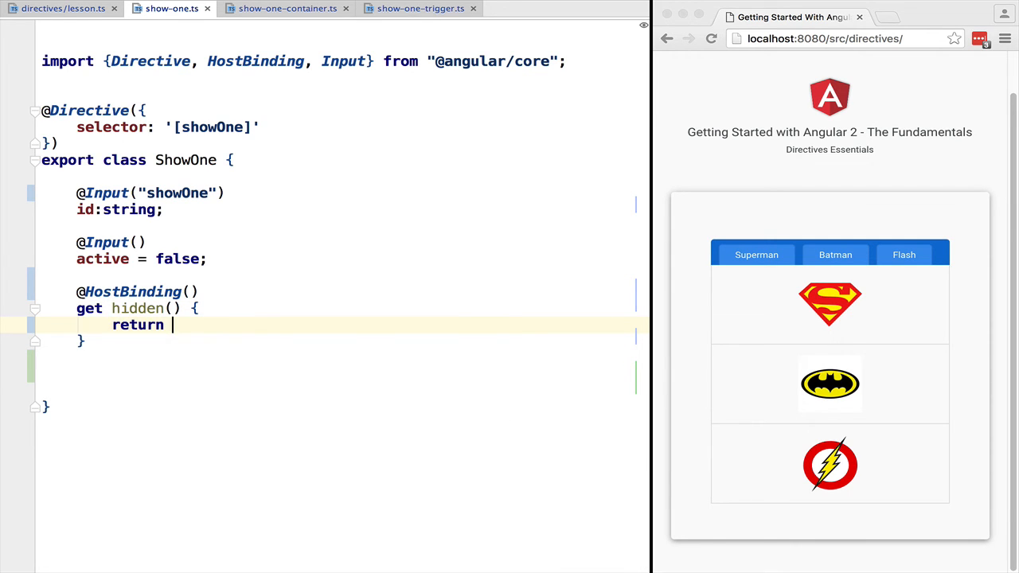
pyautogui.write('!this.ad')
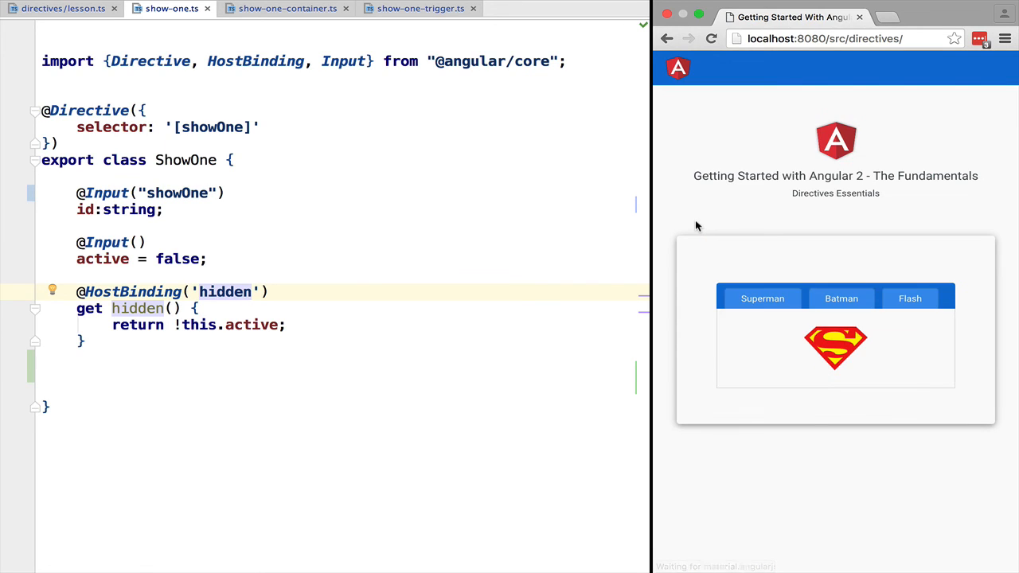
pyautogui.moveTo(762, 298)
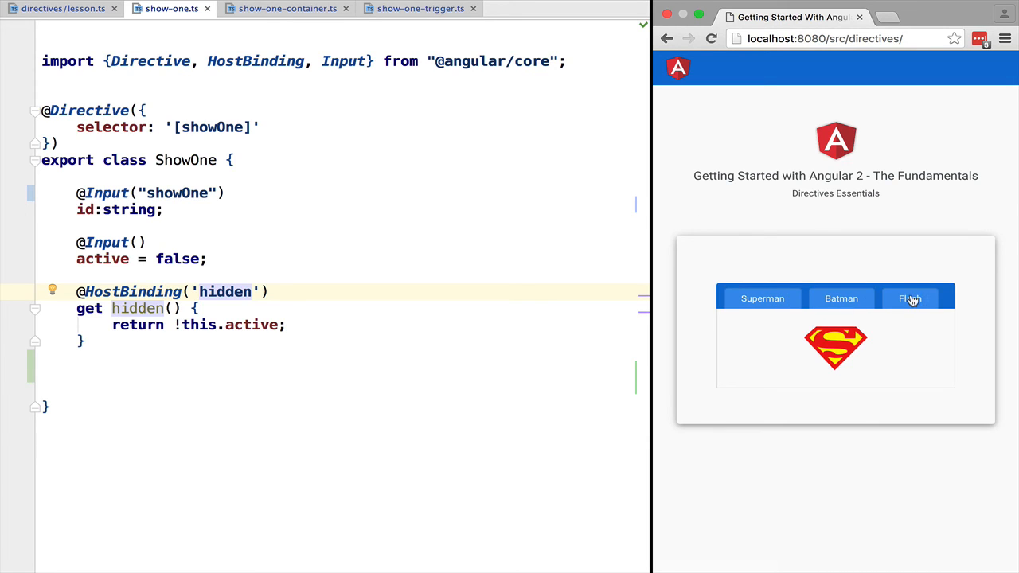
# Step: Test the demo by switching to the Batman and then Flash panels, then return to show-one-trigger.ts
pyautogui.click(842, 298)
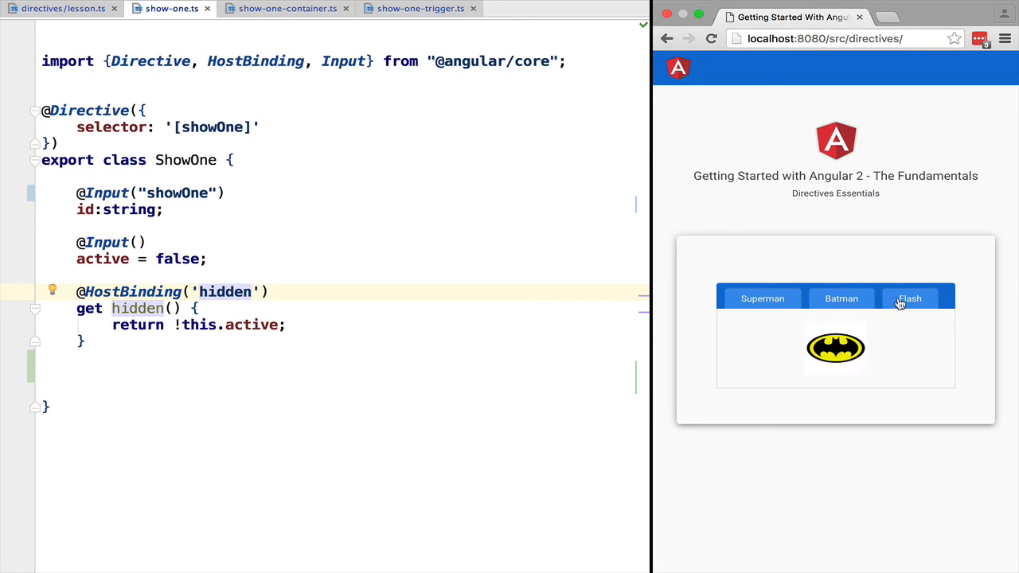
pyautogui.click(909, 299)
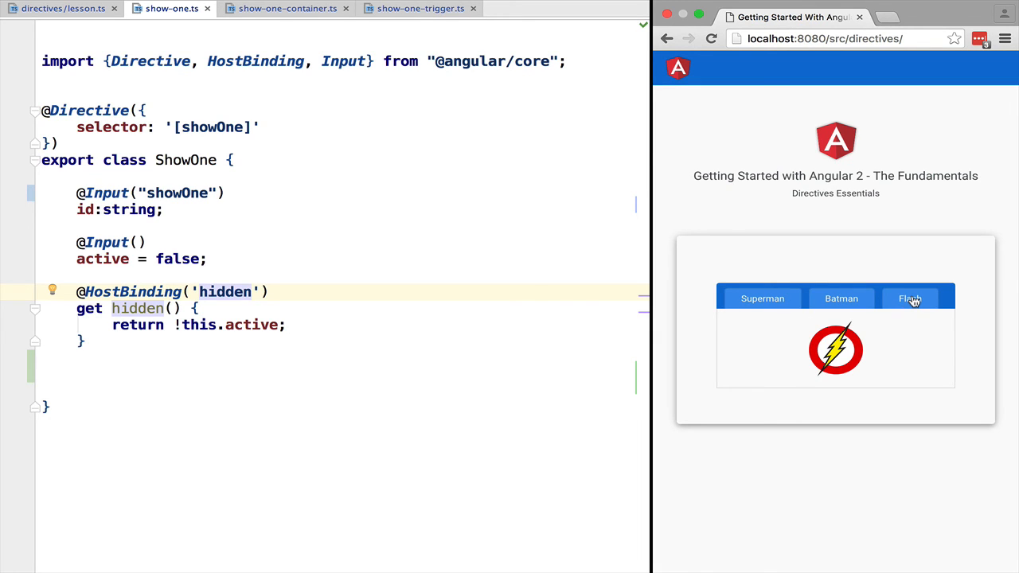
pyautogui.click(421, 9)
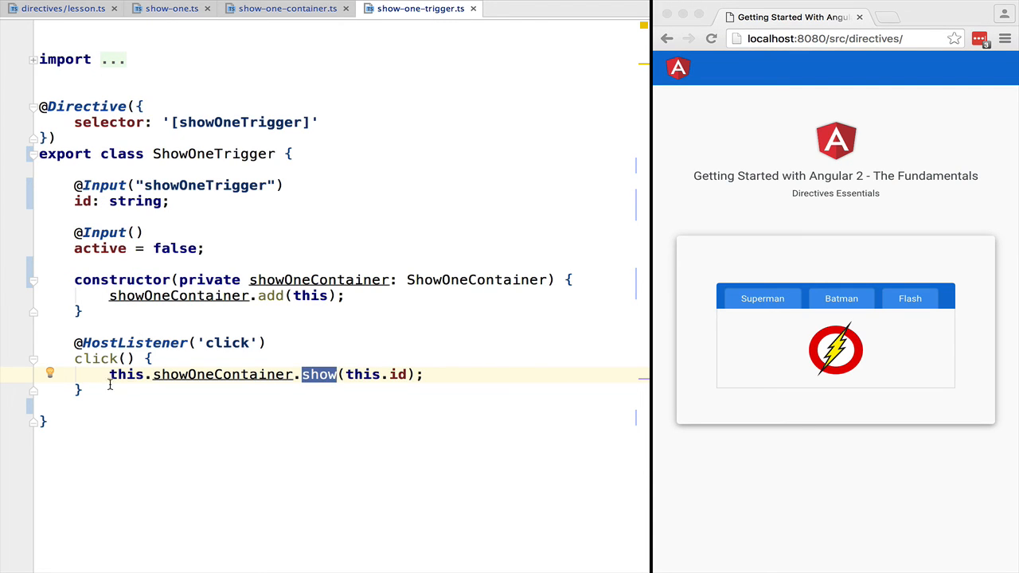
pyautogui.write('@HostBi')
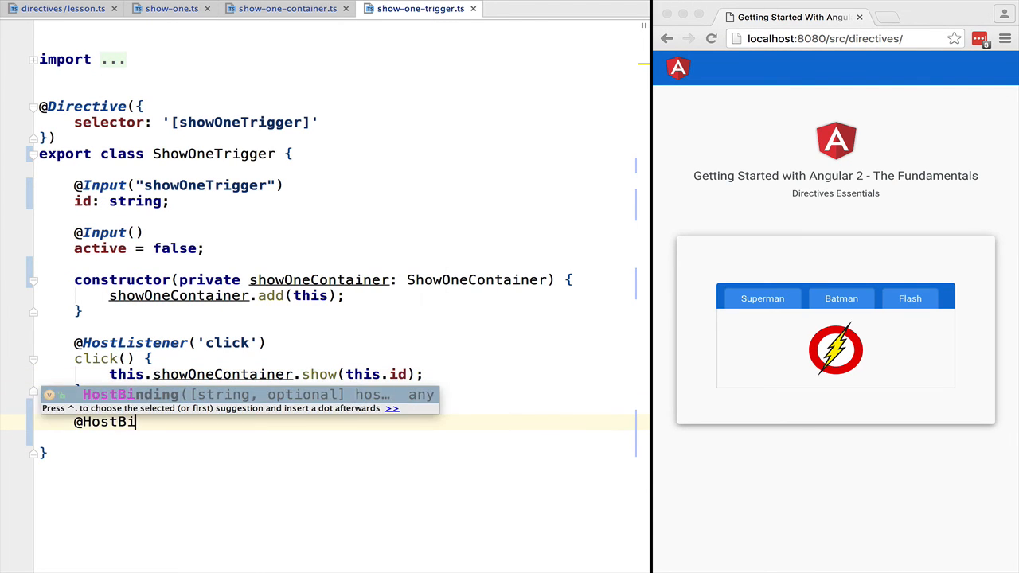
pyautogui.write("nding('class.selec')")
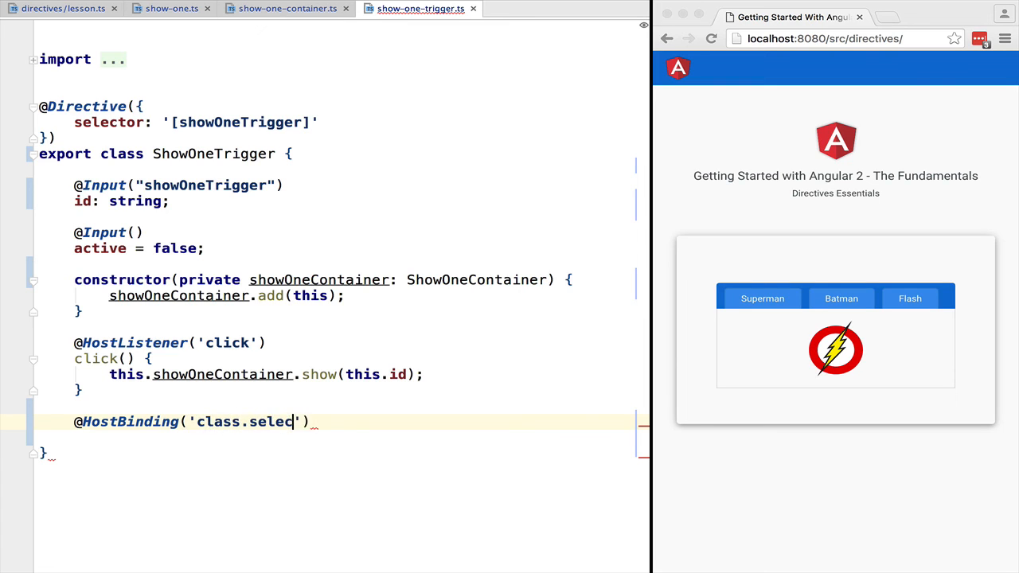
pyautogui.write("ted')")
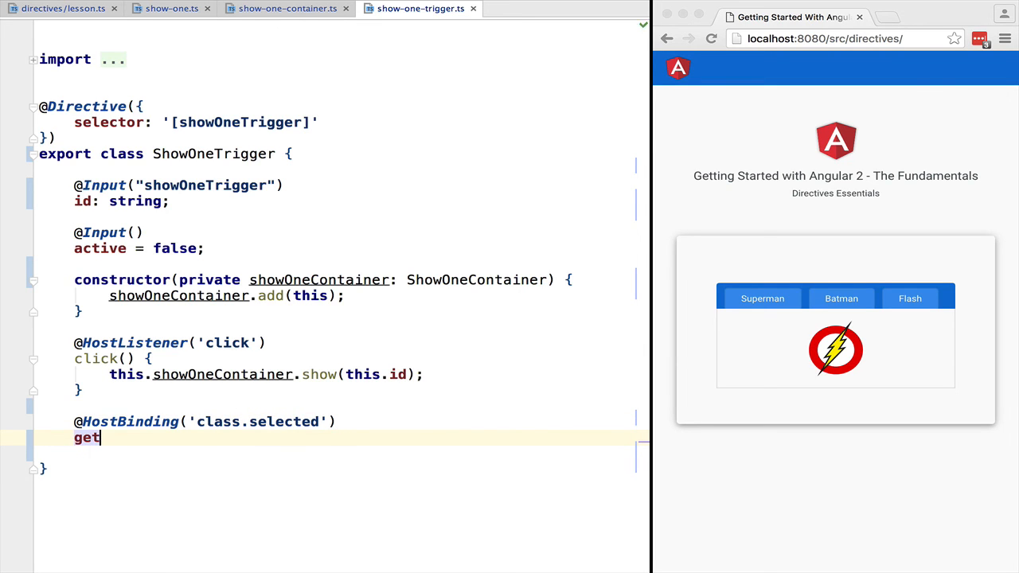
pyautogui.write('selected()')
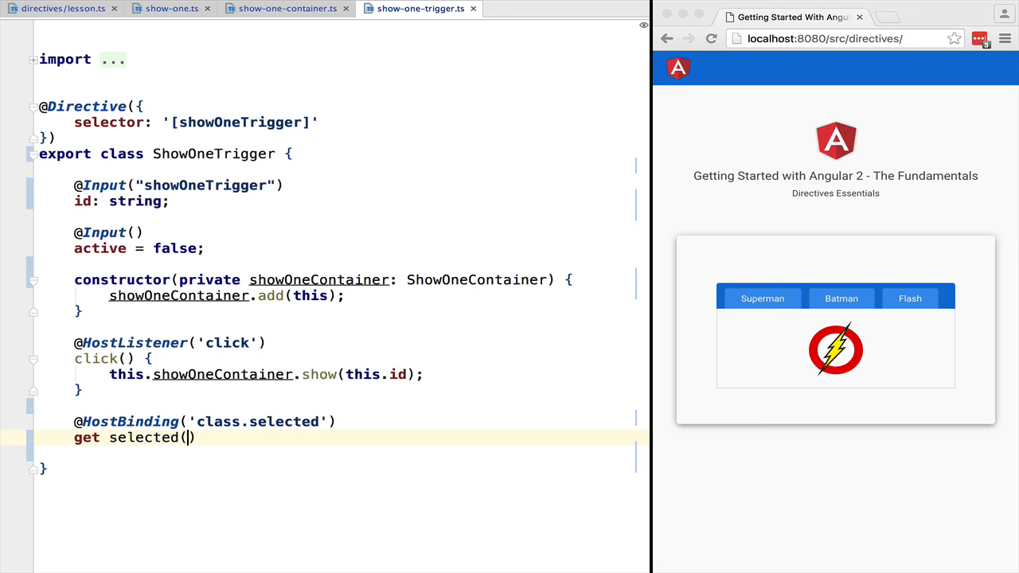
pyautogui.write('return this.active;')
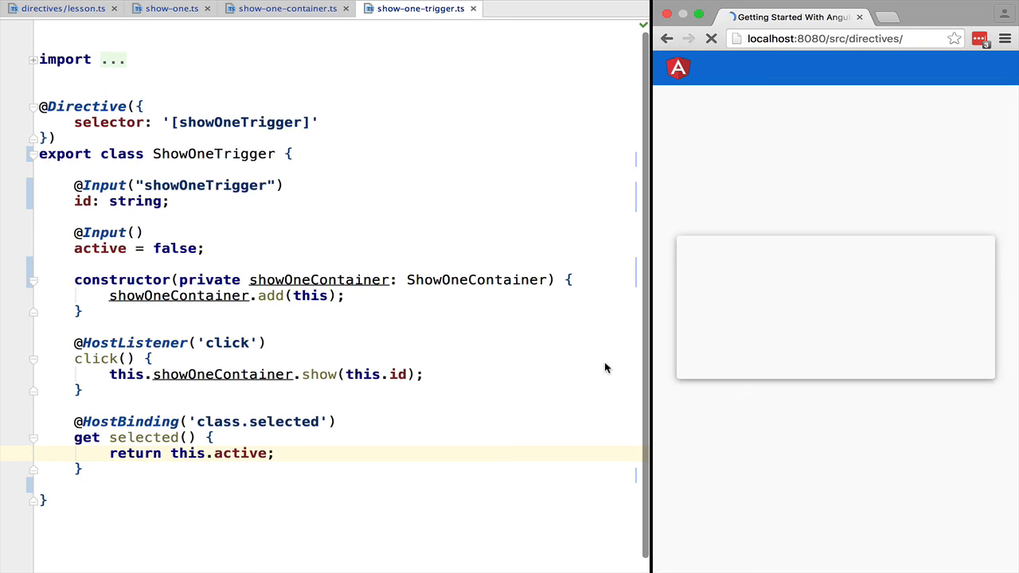
pyautogui.click(841, 297)
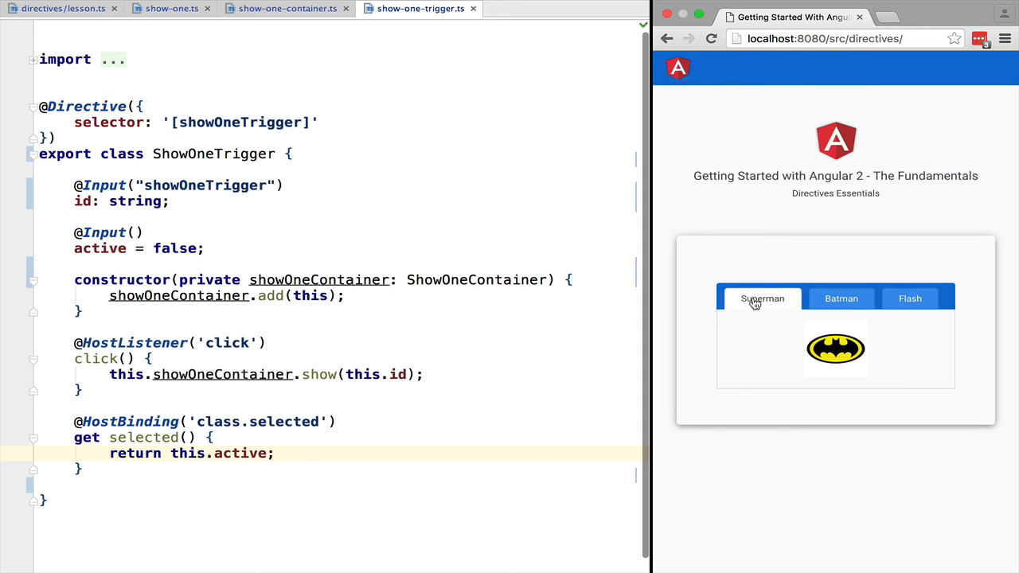
pyautogui.click(414, 9)
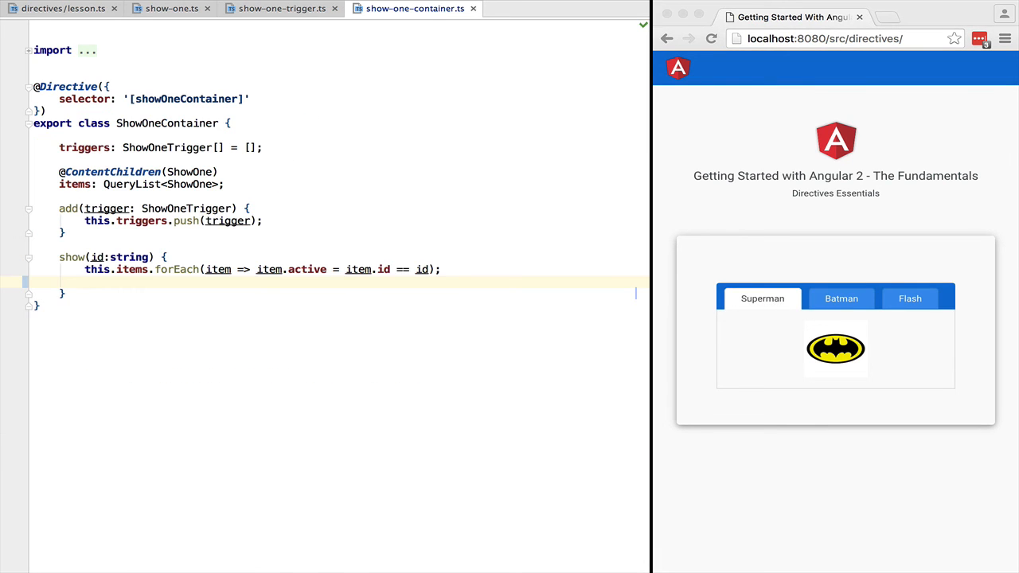
# Step: Make show() set each trigger's active flag by matching id, then test Superman, Flash and Batman tabs
pyautogui.write('this.triggers.forEach(')
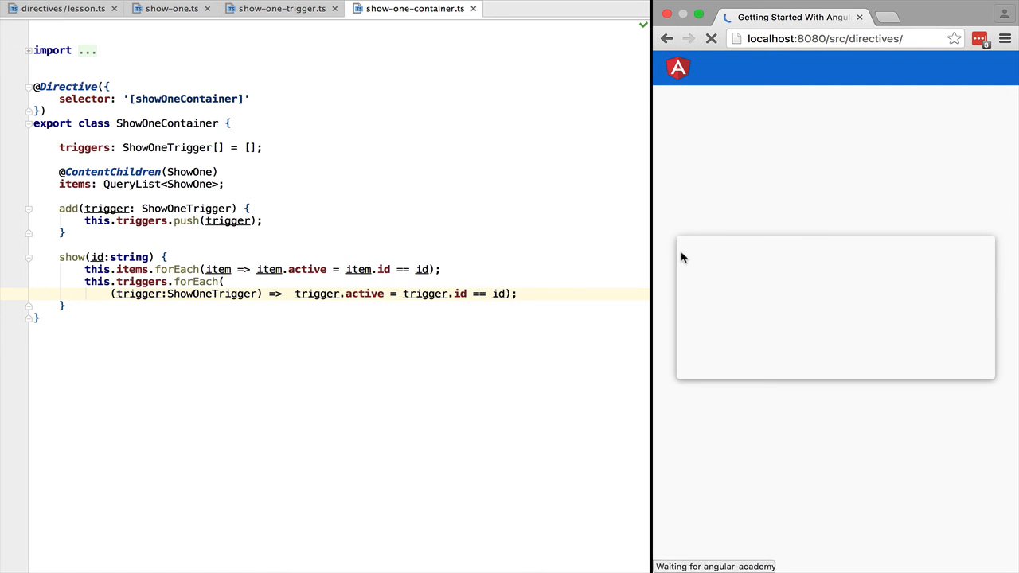
pyautogui.click(711, 39)
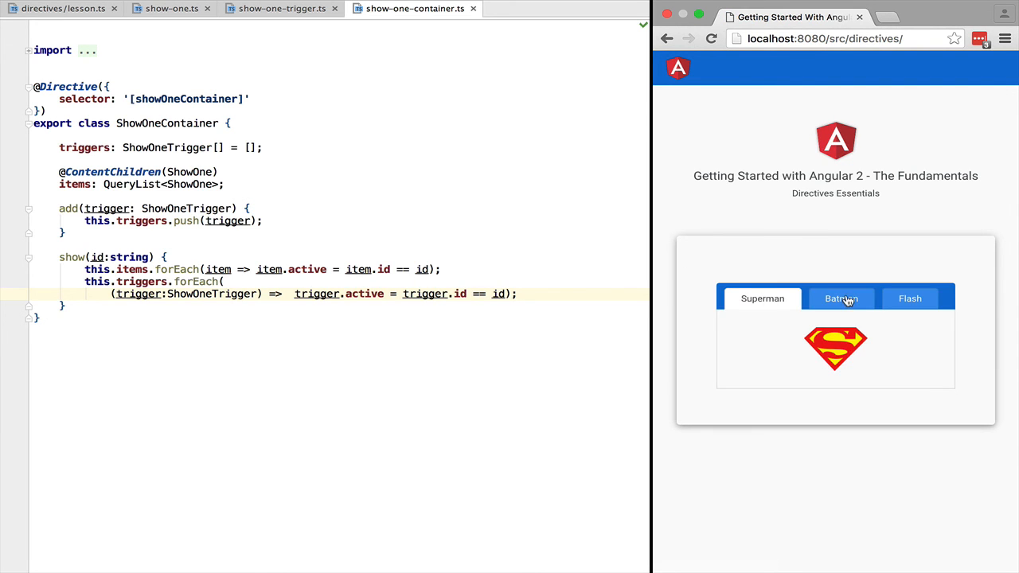
pyautogui.click(909, 297)
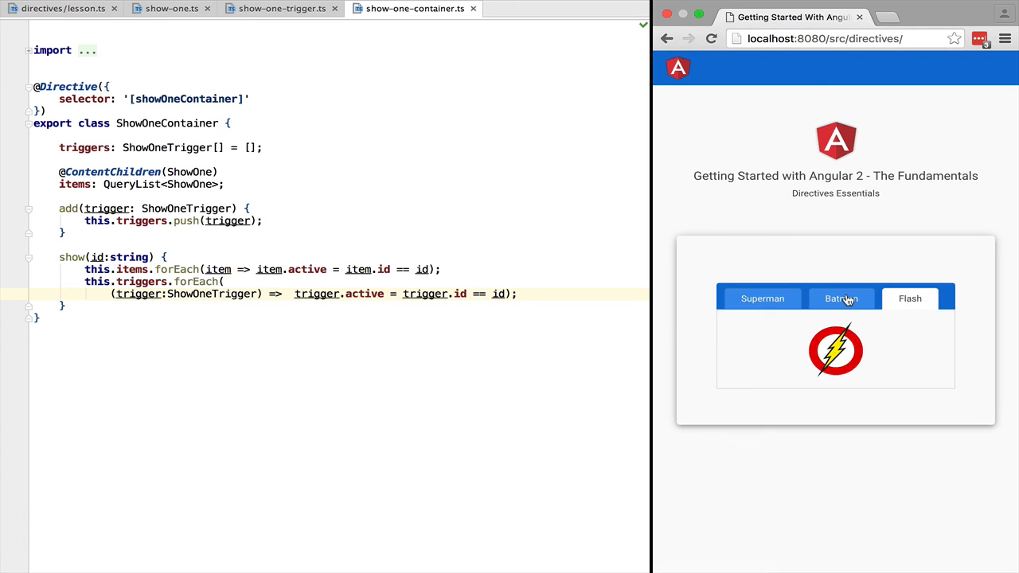
pyautogui.click(840, 298)
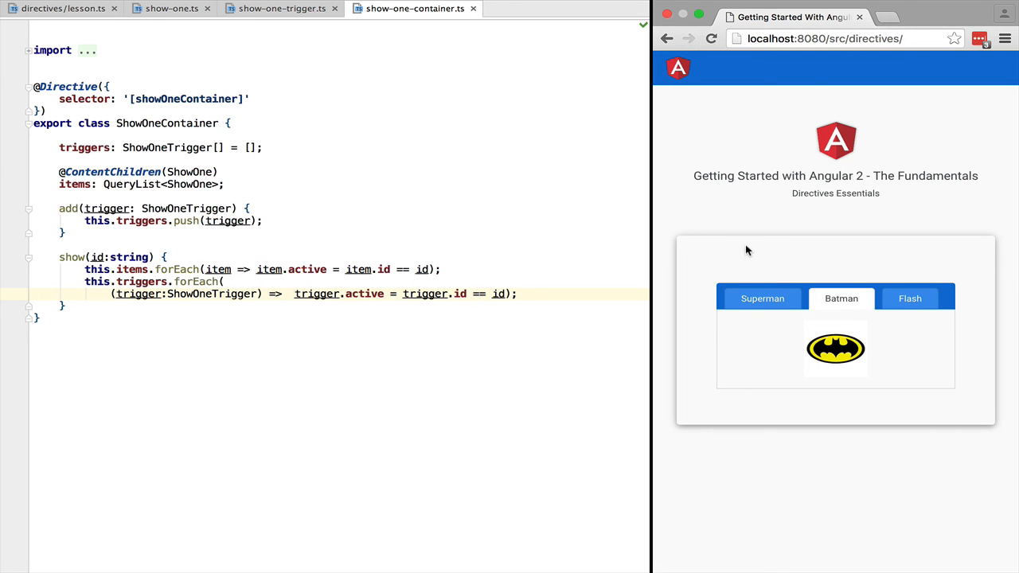
pyautogui.moveTo(728, 259)
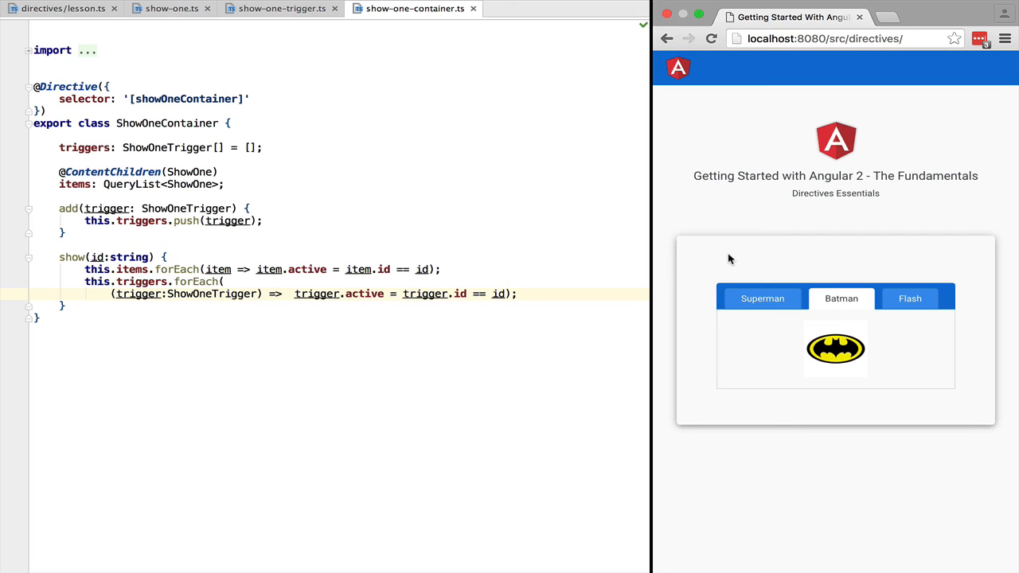